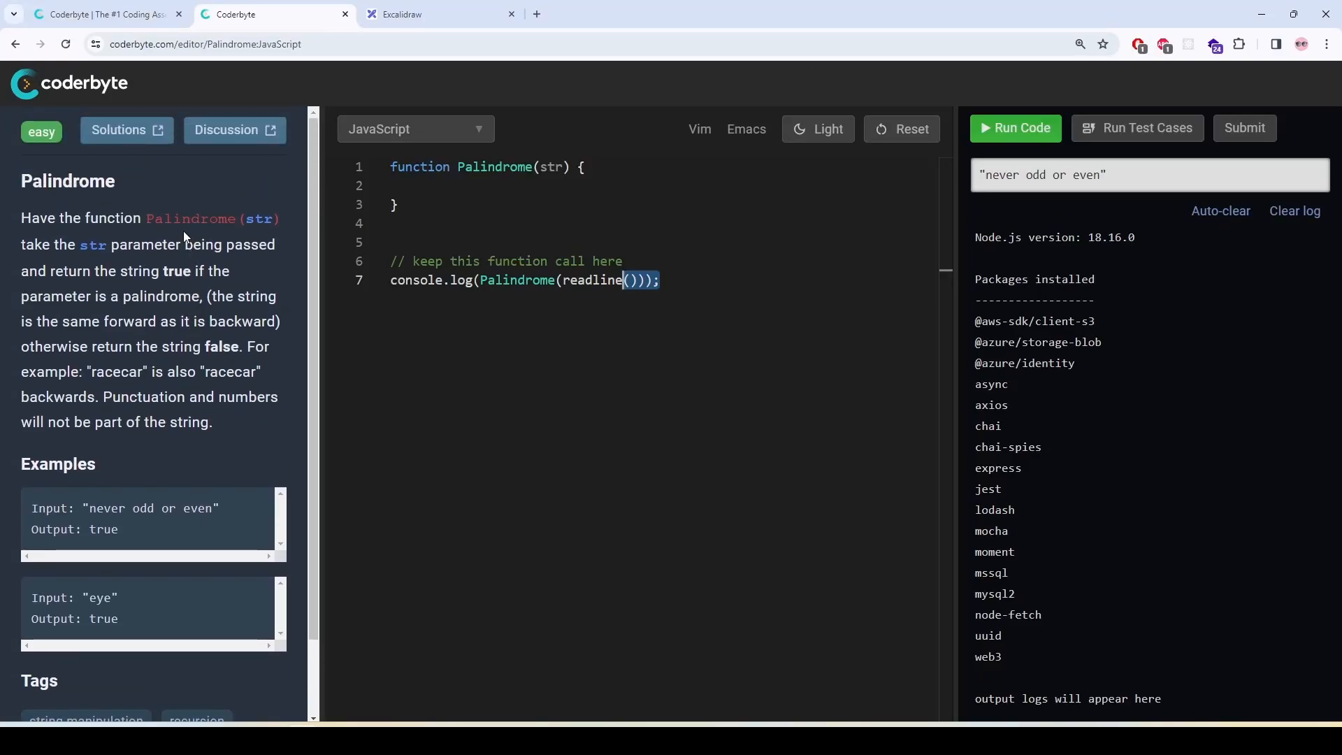
{"action": "mouse_move", "coordinate": [233, 228]}
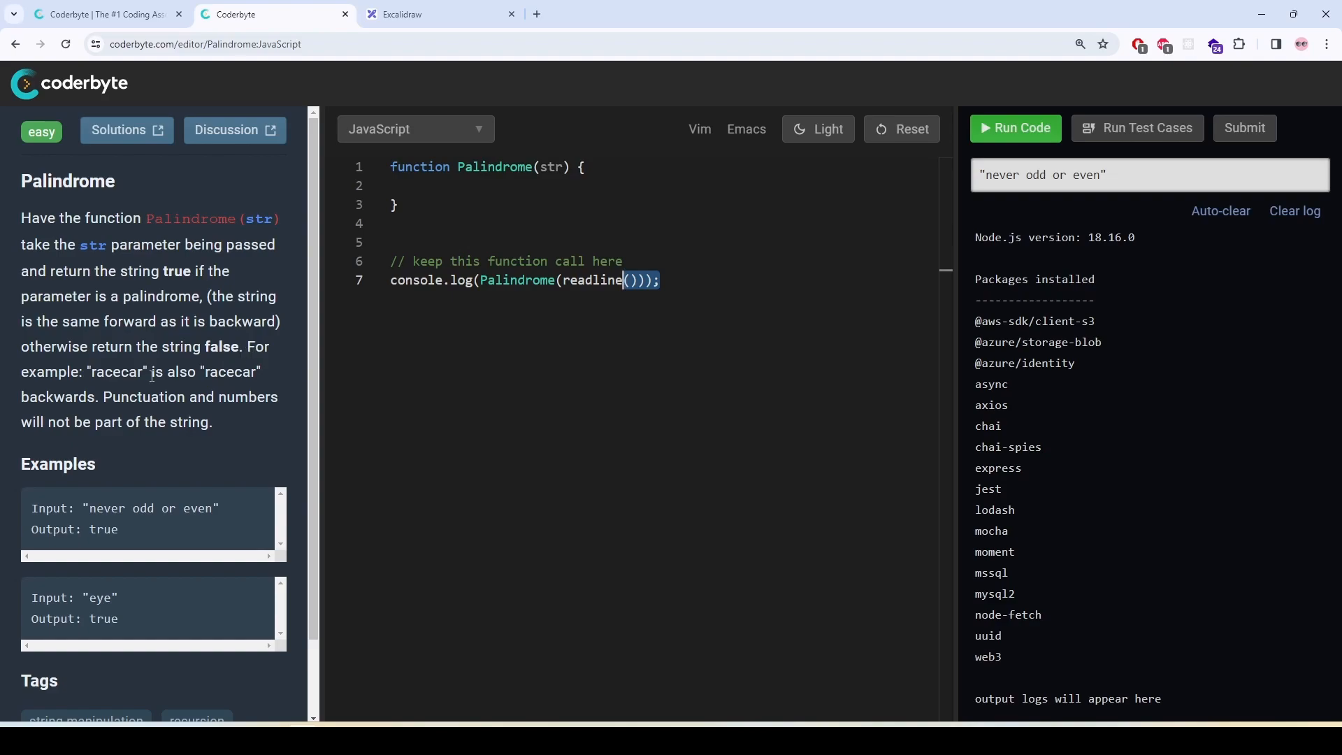
{"action": "mouse_move", "coordinate": [264, 379]}
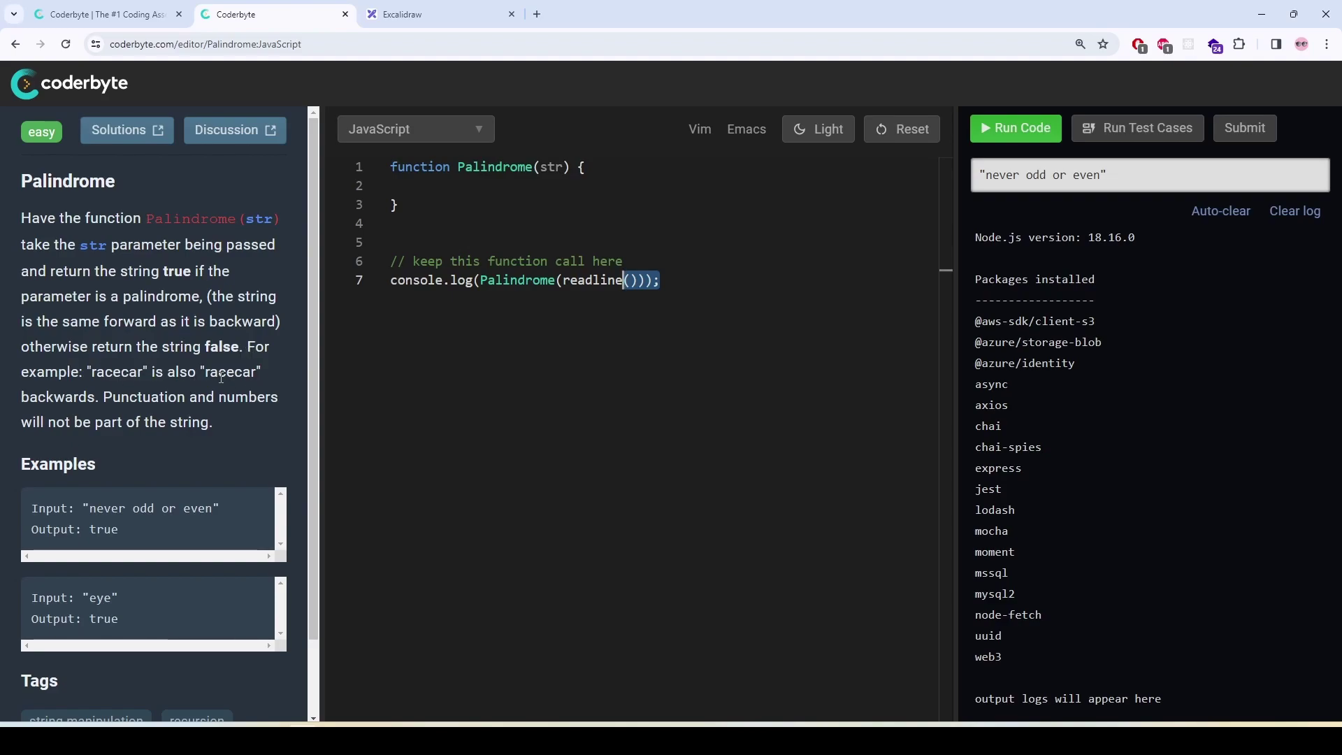
{"action": "mouse_move", "coordinate": [187, 399]}
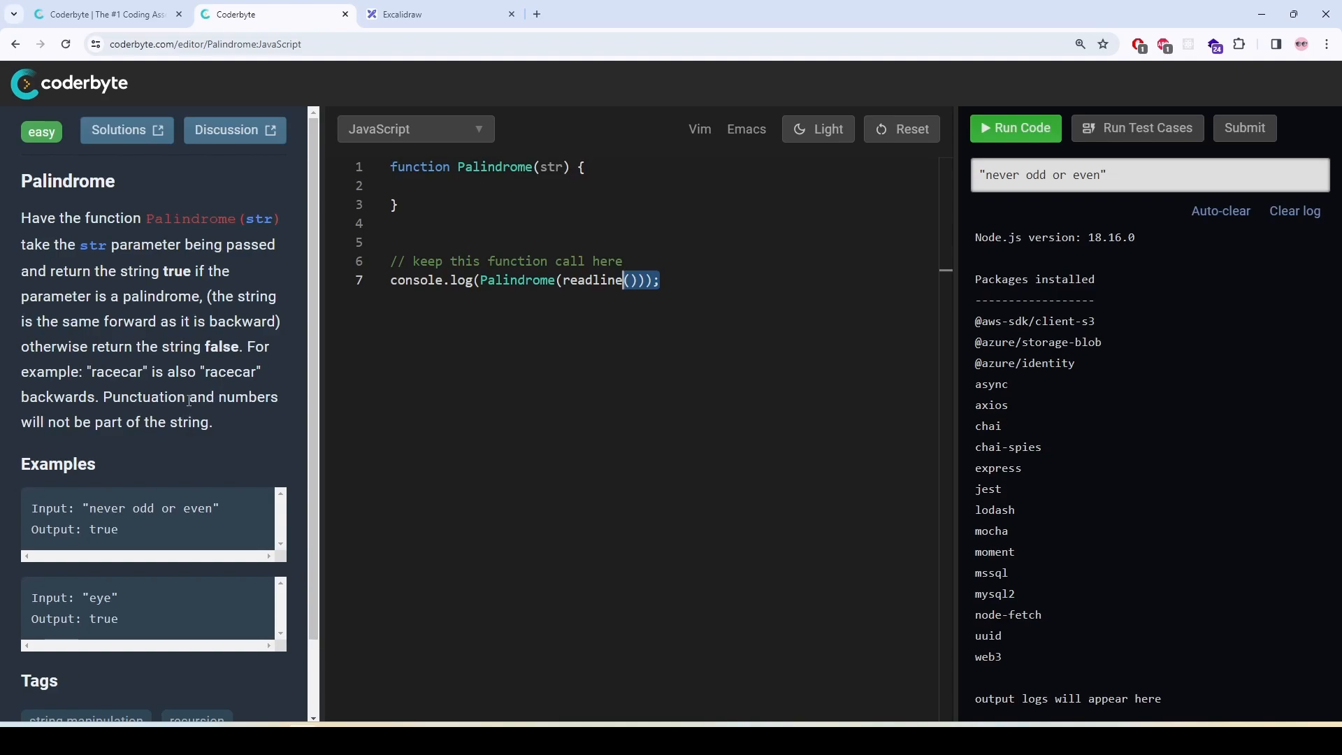
Step: Add a 'string' text label in Excalidraw with a downward arrow beneath it
{"action": "scroll", "scroll_direction": "down", "scroll_amount": 3}
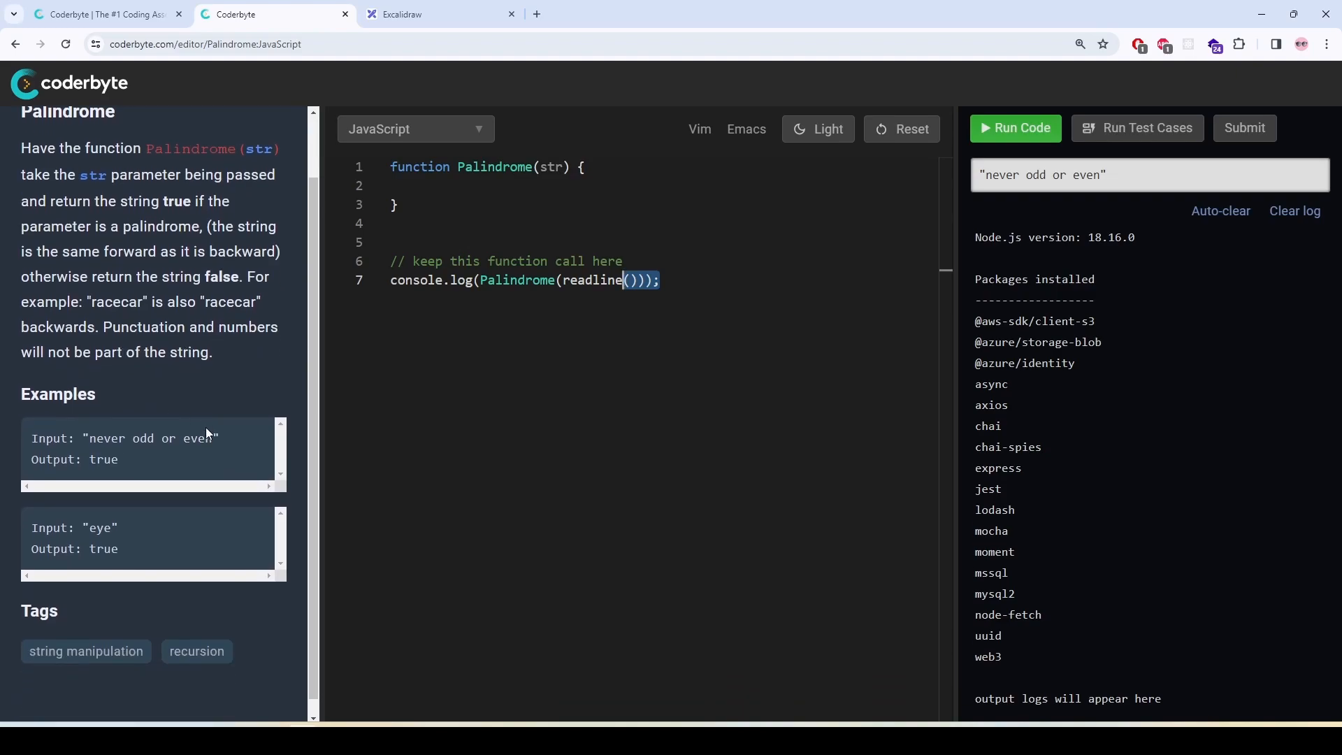
{"action": "mouse_move", "coordinate": [216, 460]}
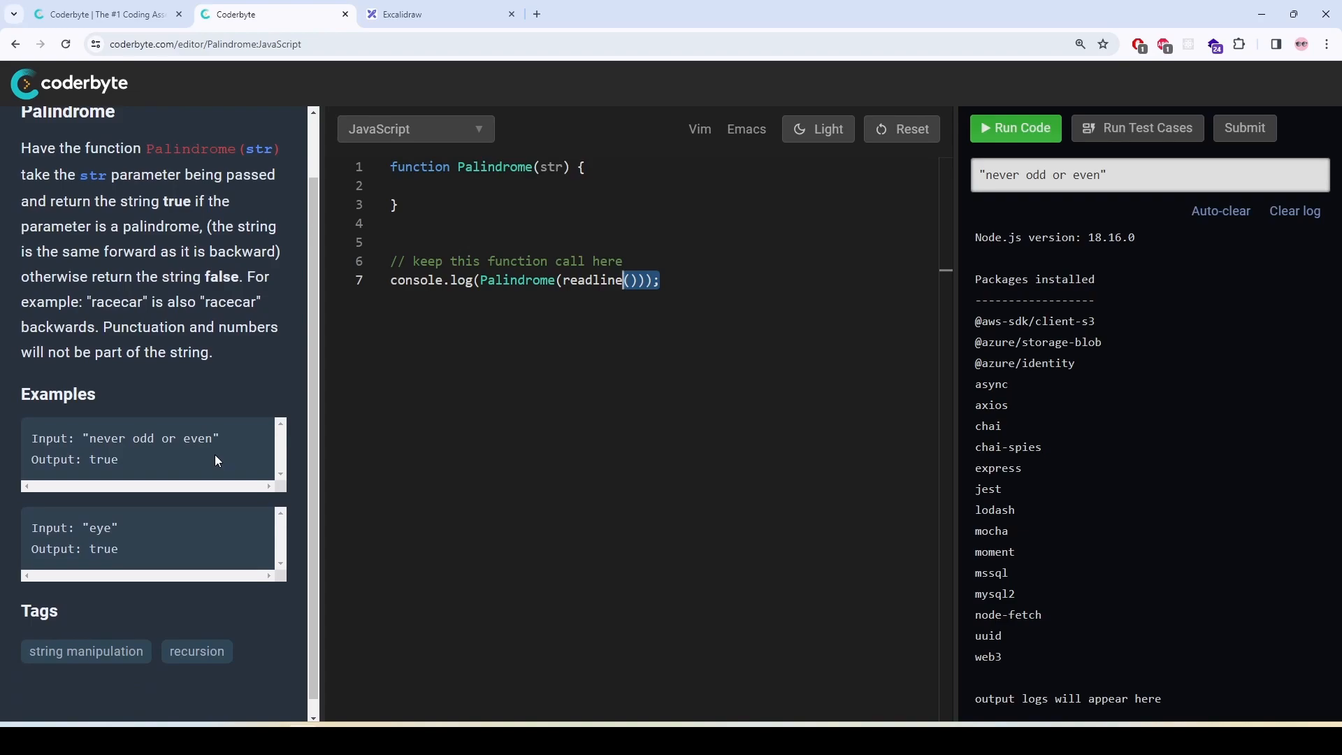
{"action": "left_click", "coordinate": [1294, 210]}
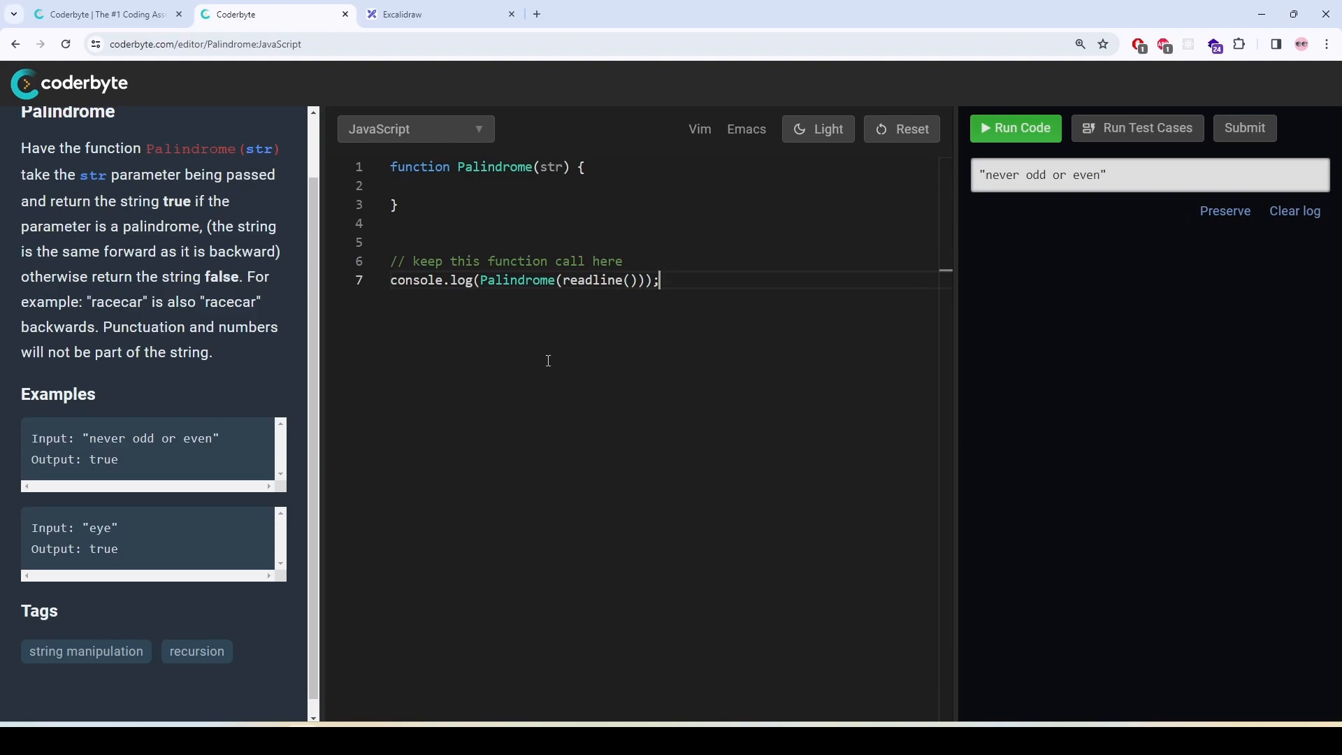
{"action": "mouse_move", "coordinate": [432, 12]}
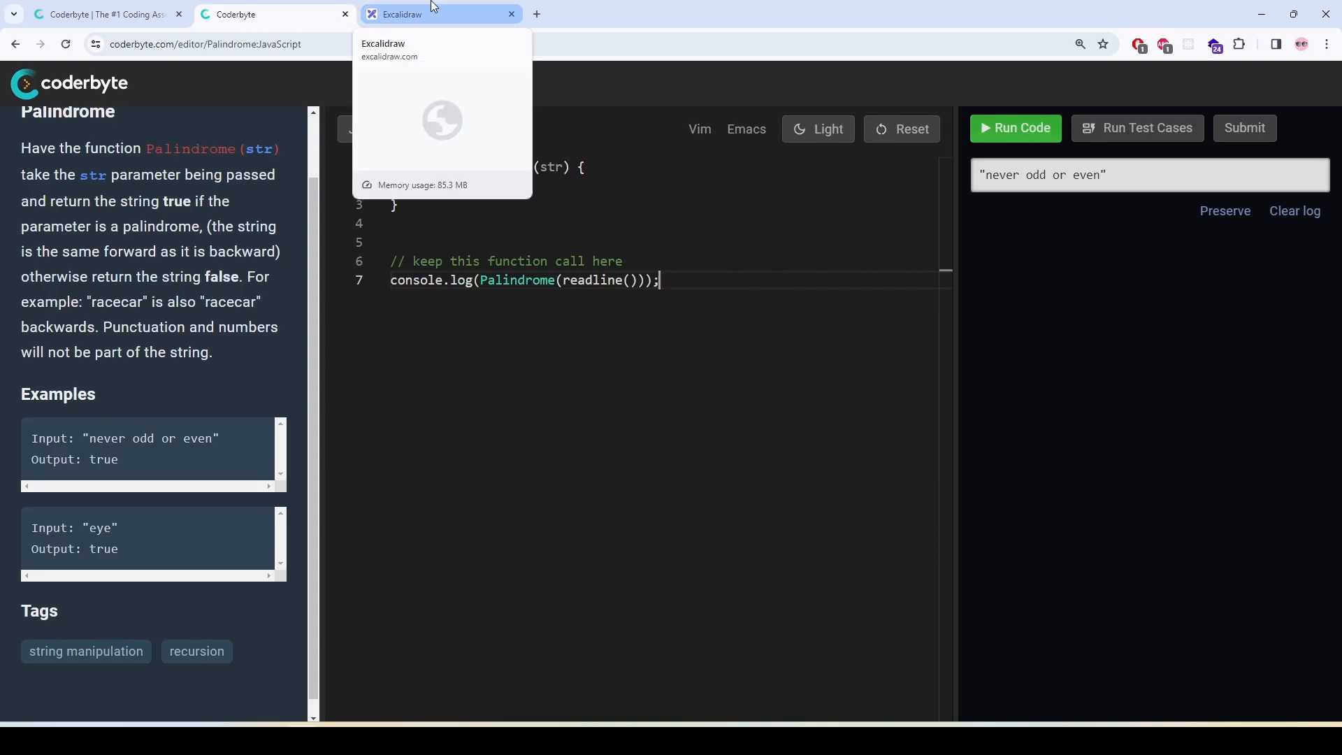
{"action": "left_click", "coordinate": [418, 14]}
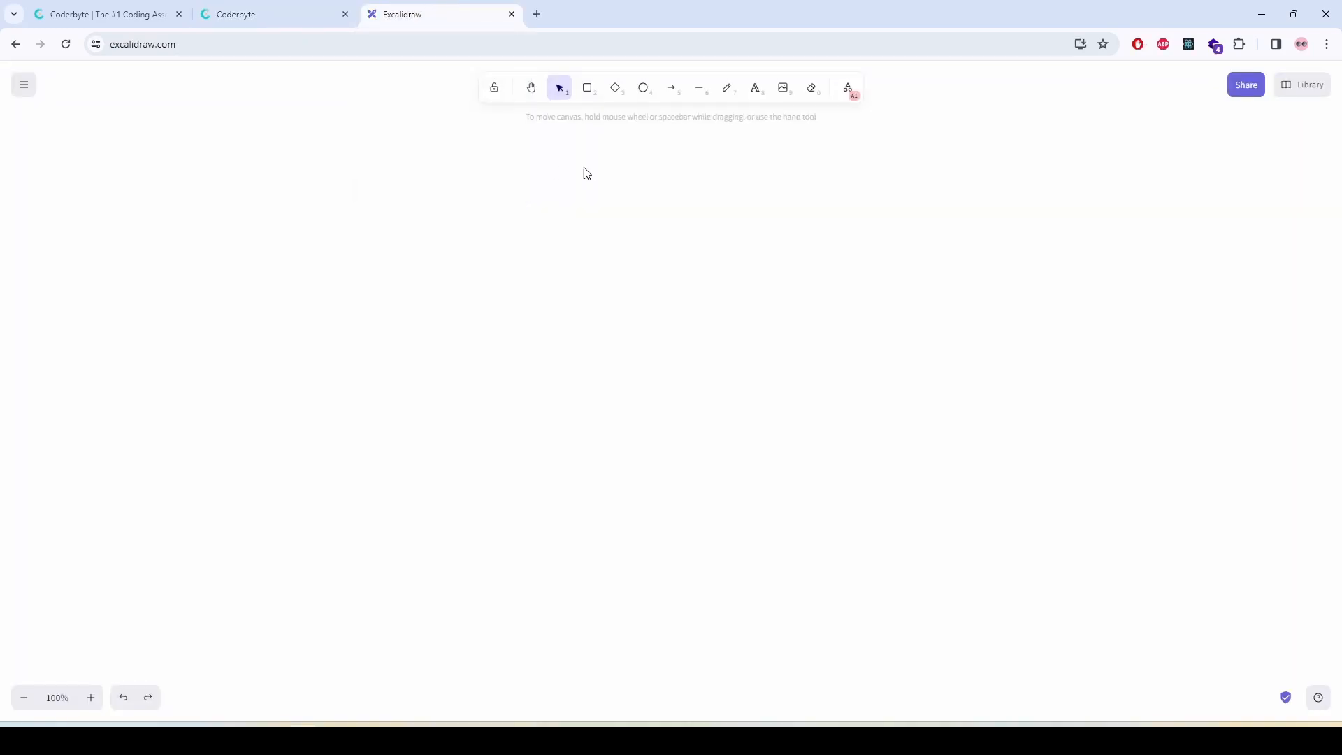
{"action": "type", "text": "string"}
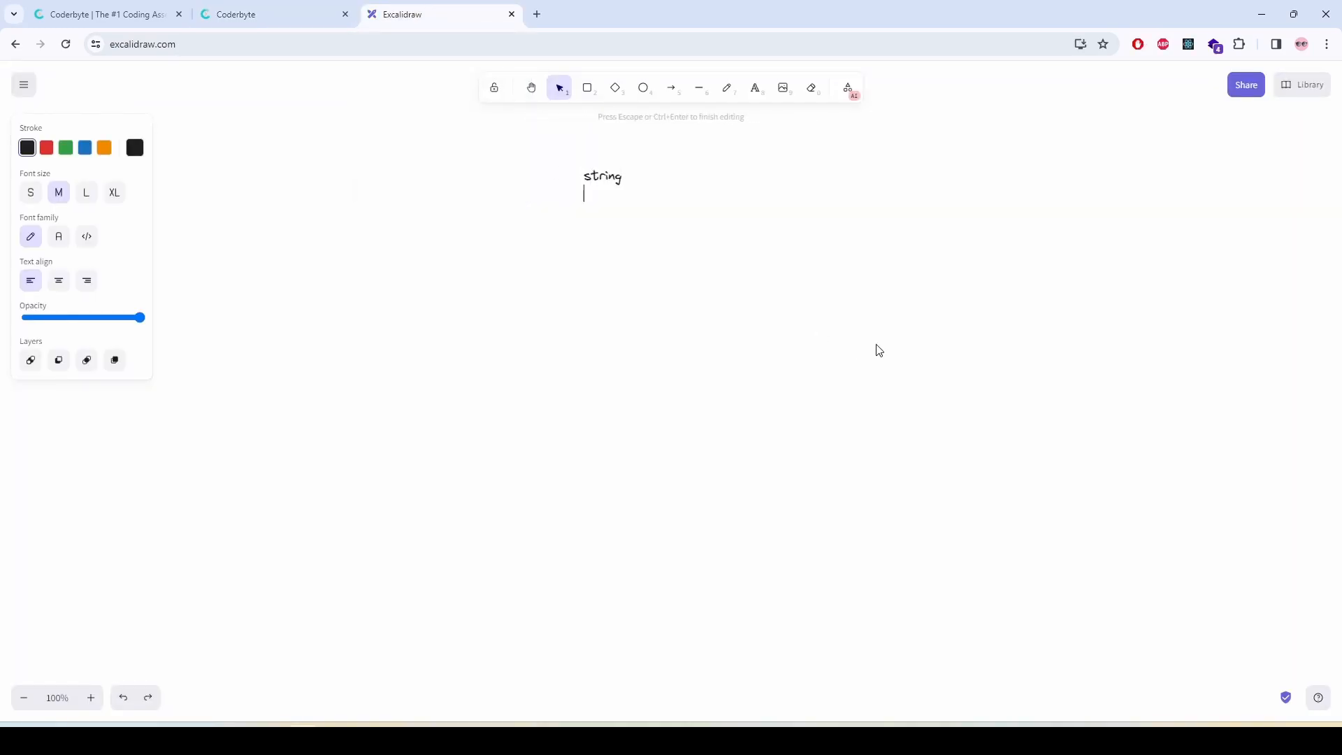
{"action": "left_click", "coordinate": [671, 87]}
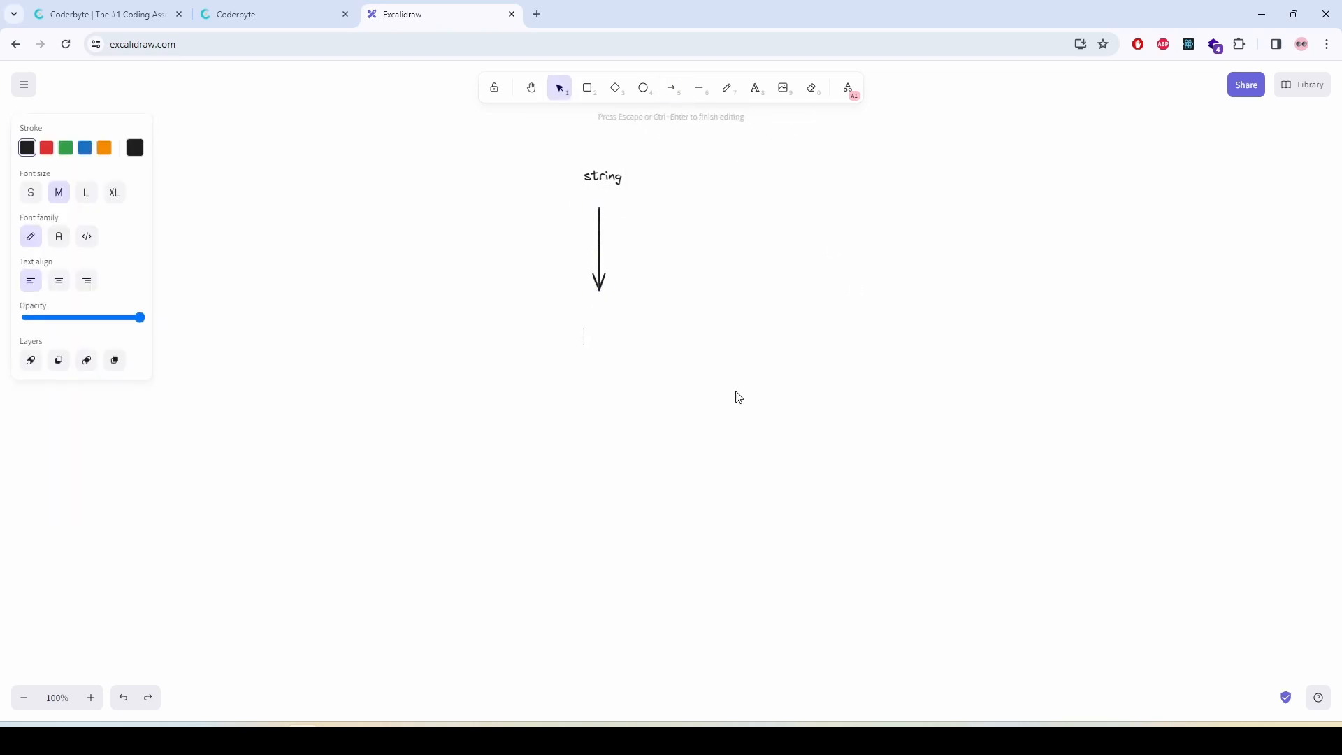
{"action": "mouse_move", "coordinate": [756, 400]}
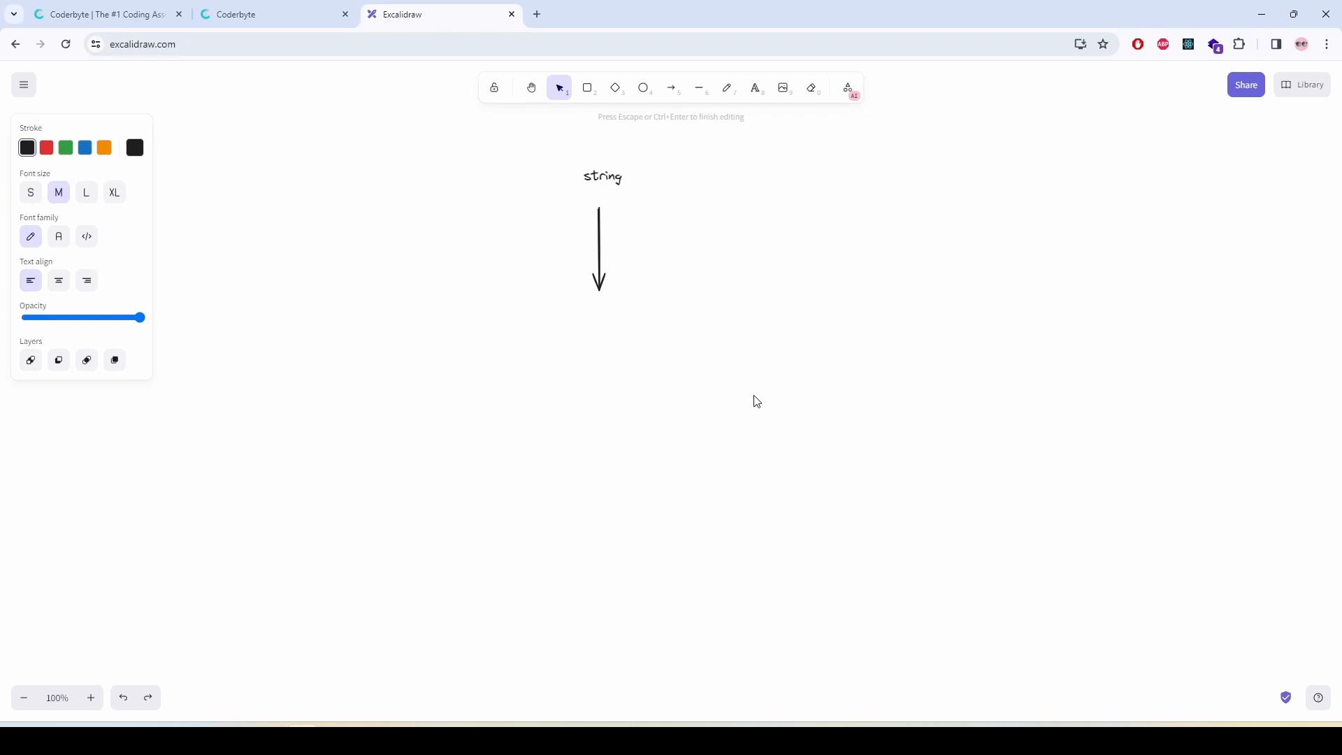
Step: Write the note "split ' ' joint '', tolowercase() -" below the arrow
{"action": "type", "text": "split"}
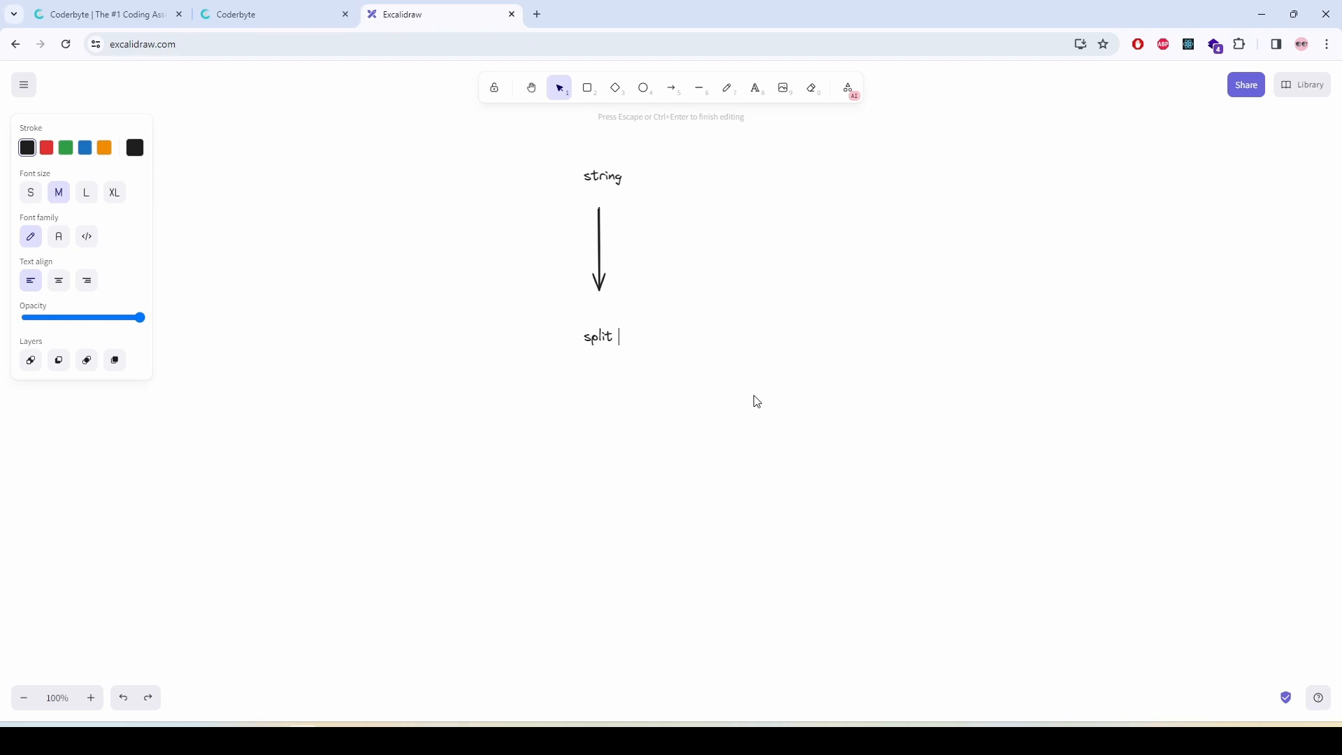
{"action": "type", "text": "' '"}
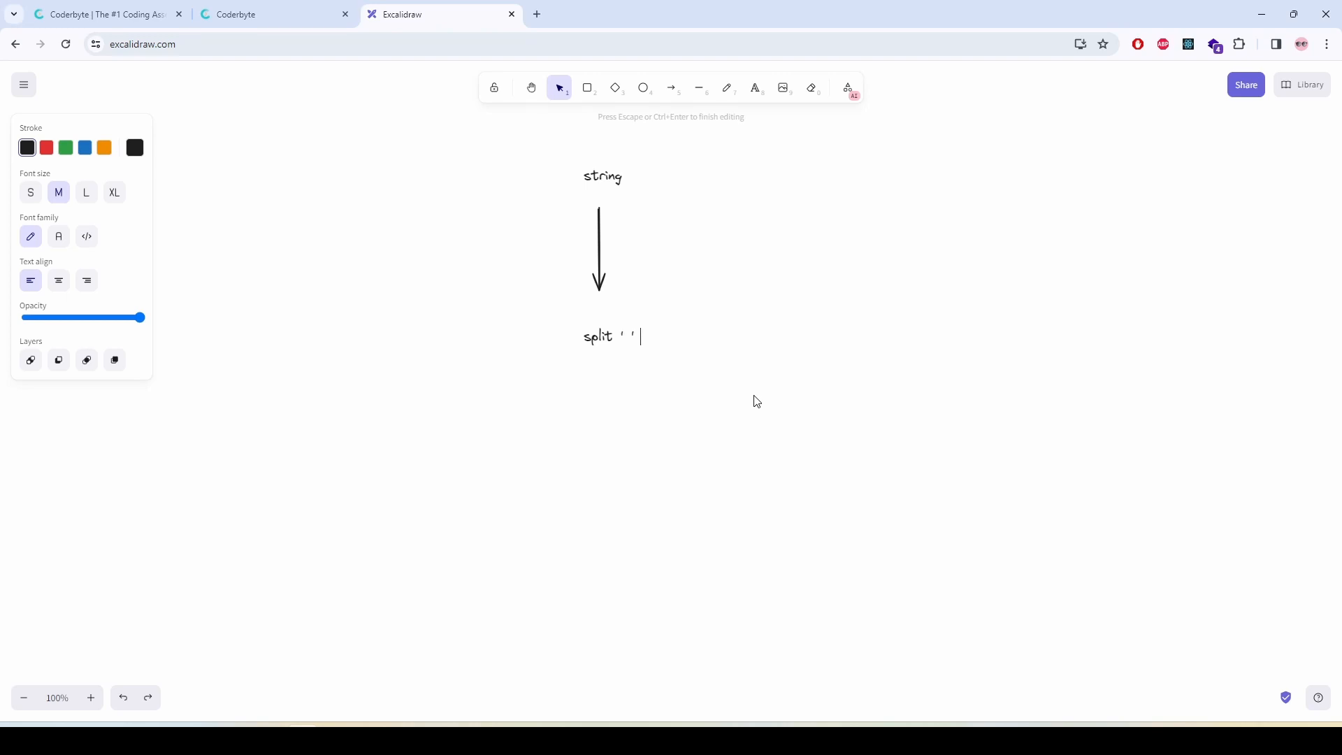
{"action": "type", "text": "joint"}
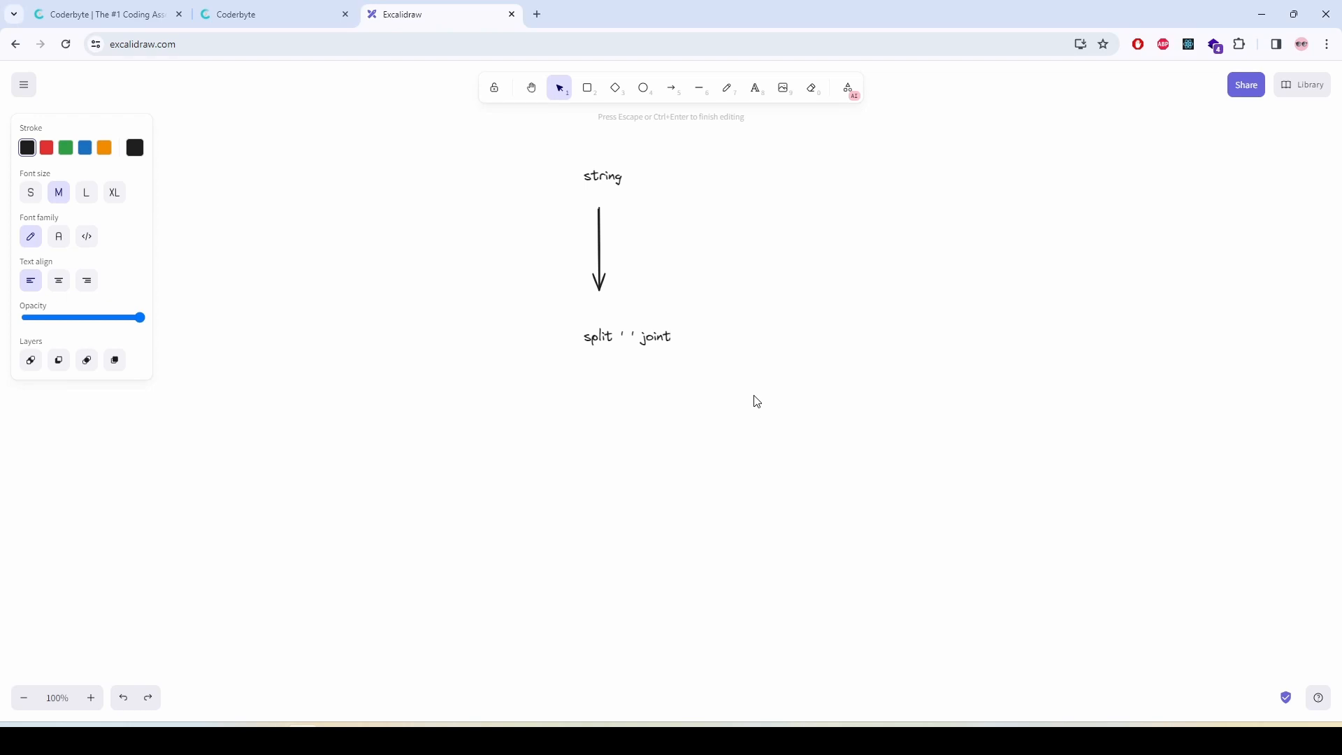
{"action": "type", "text": "\","}
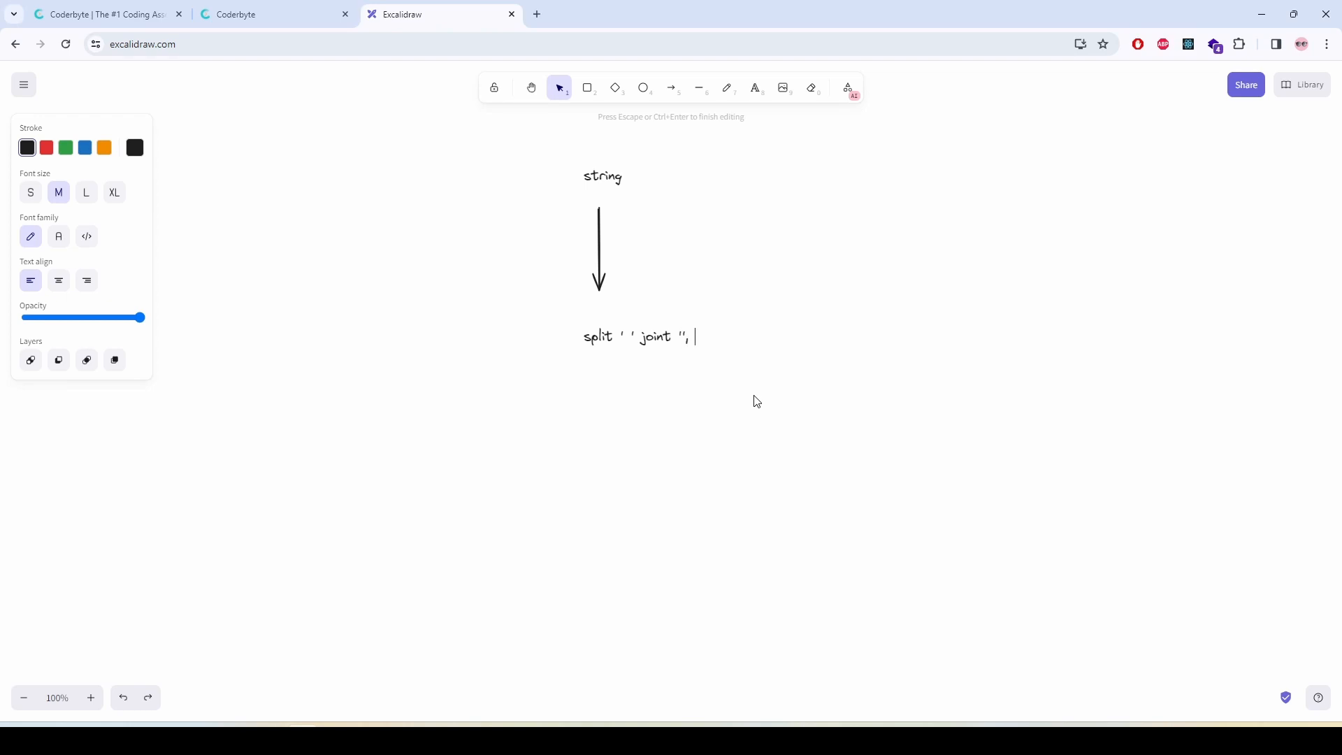
{"action": "type", "text": "t"}
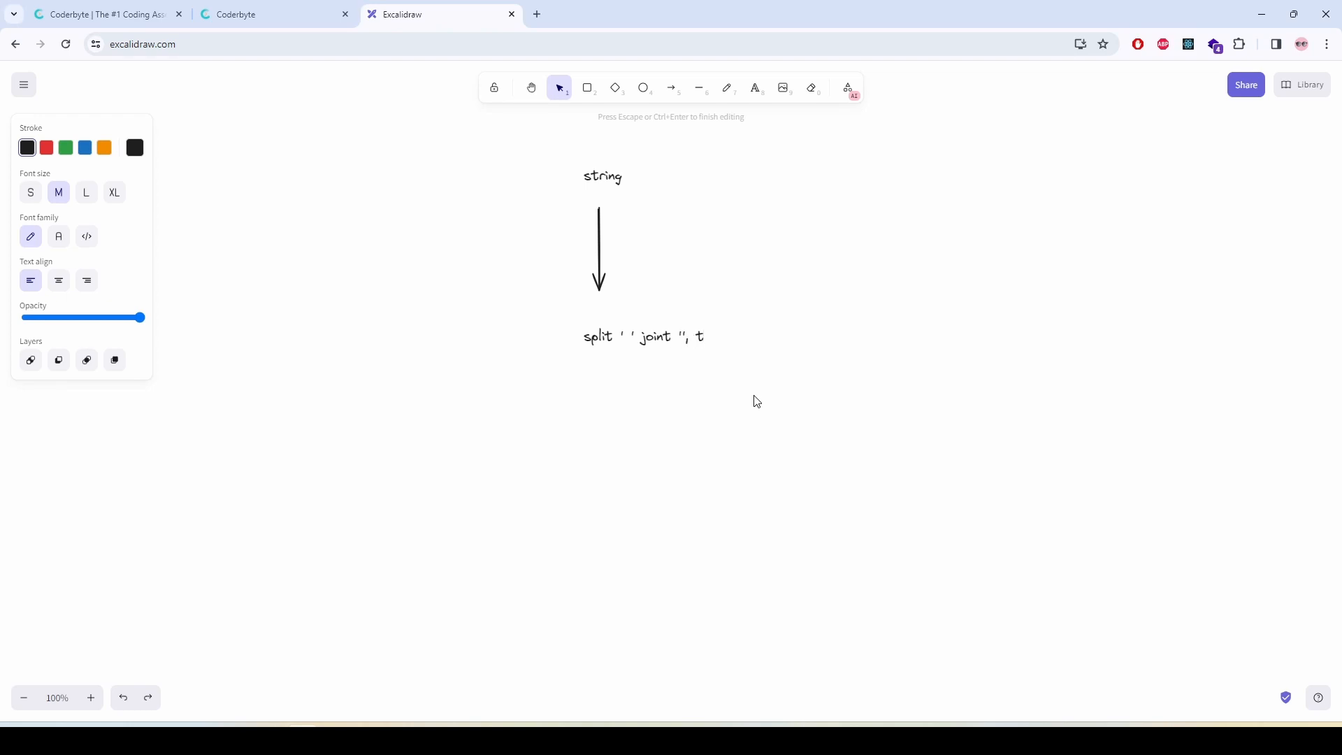
{"action": "type", "text": "olowercase"}
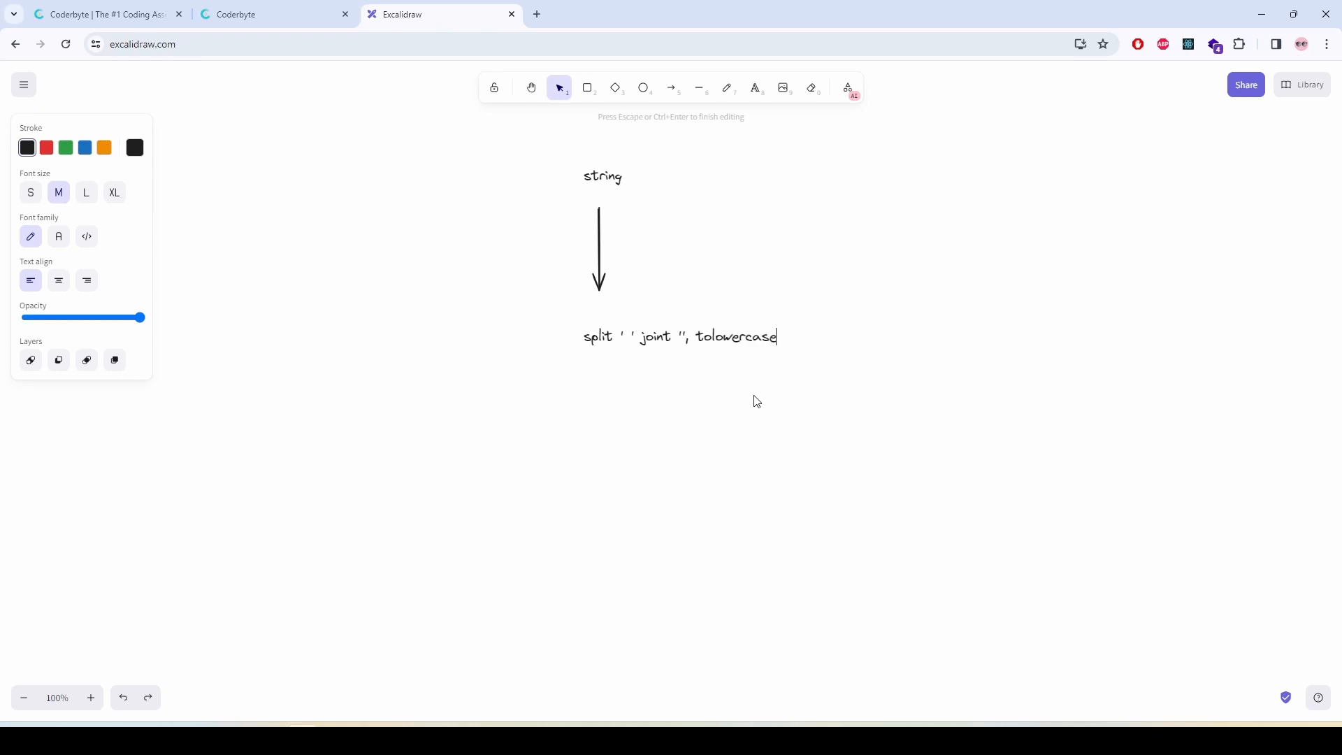
{"action": "type", "text": "()"}
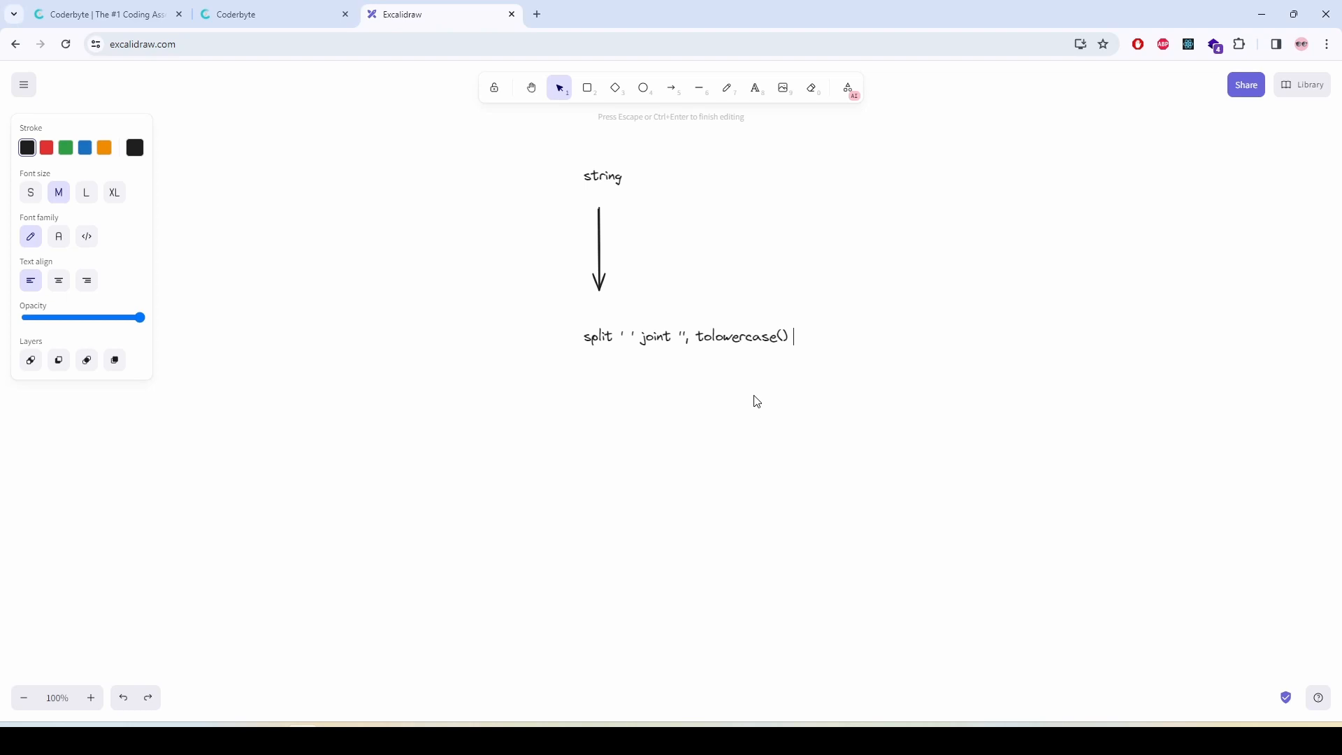
{"action": "type", "text": "-"}
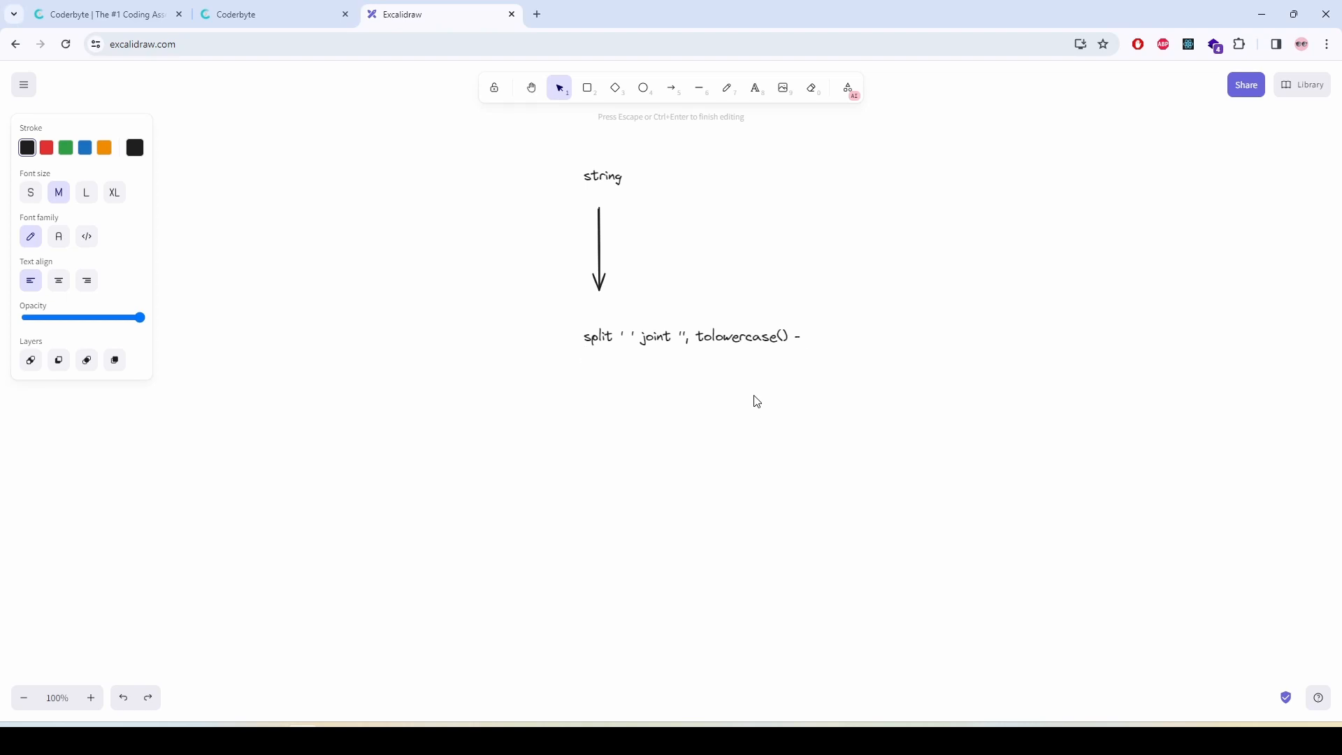
{"action": "mouse_move", "coordinate": [686, 64]}
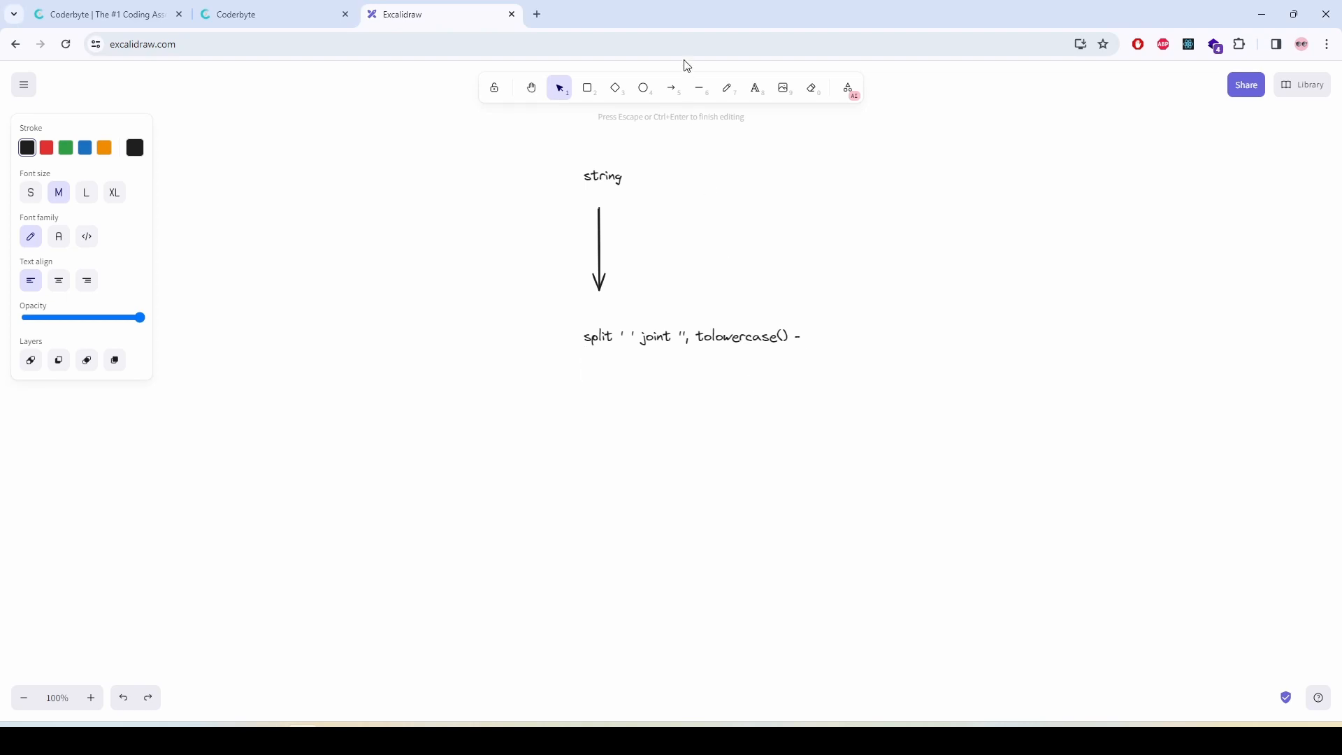
Step: Draw a second down arrow and label it reverse = split().reverse.joint("")
{"action": "left_click", "coordinate": [671, 87]}
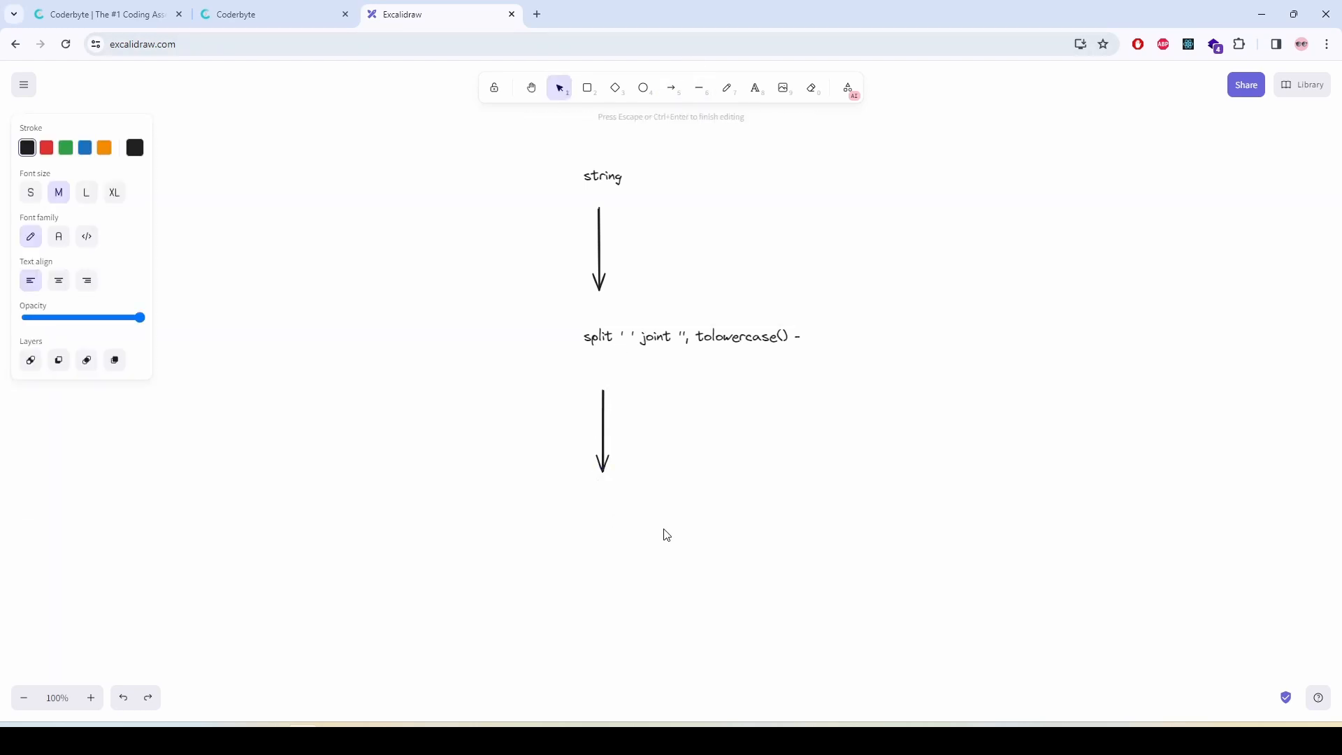
{"action": "type", "text": "reverse"}
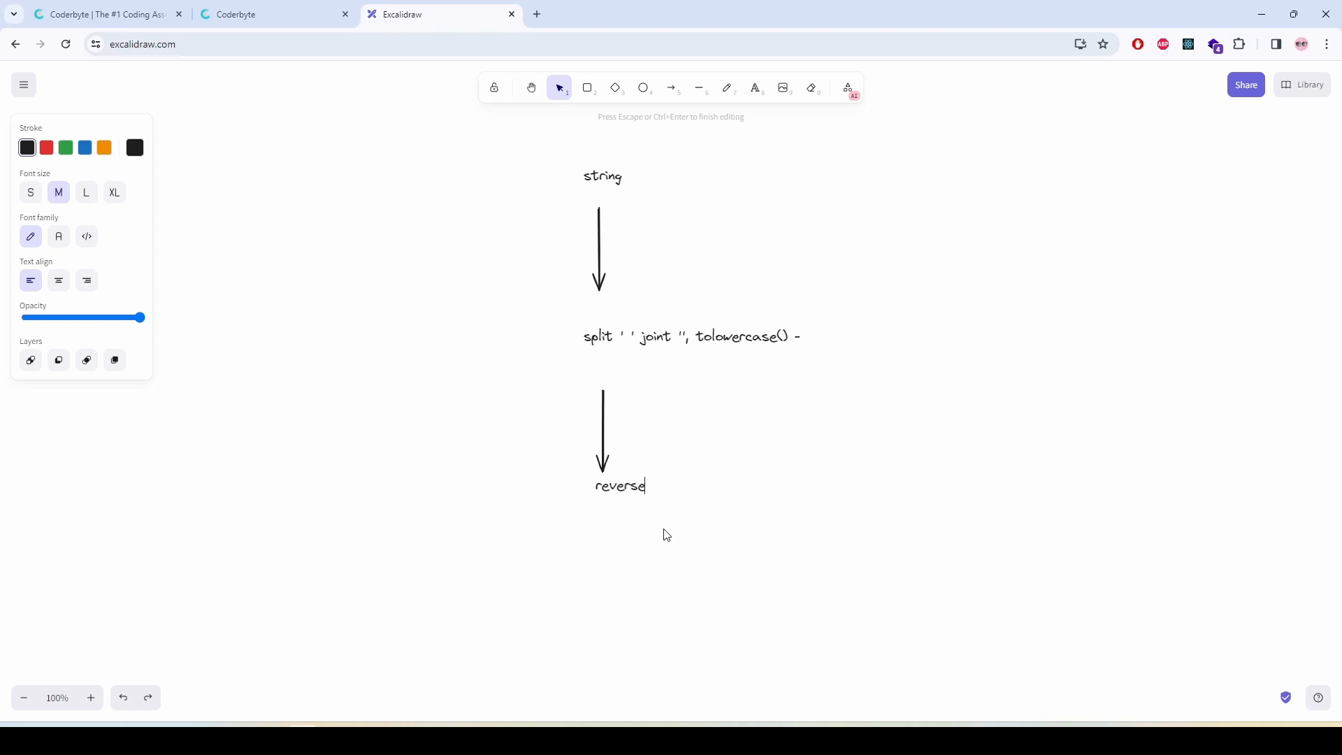
{"action": "type", "text": "="}
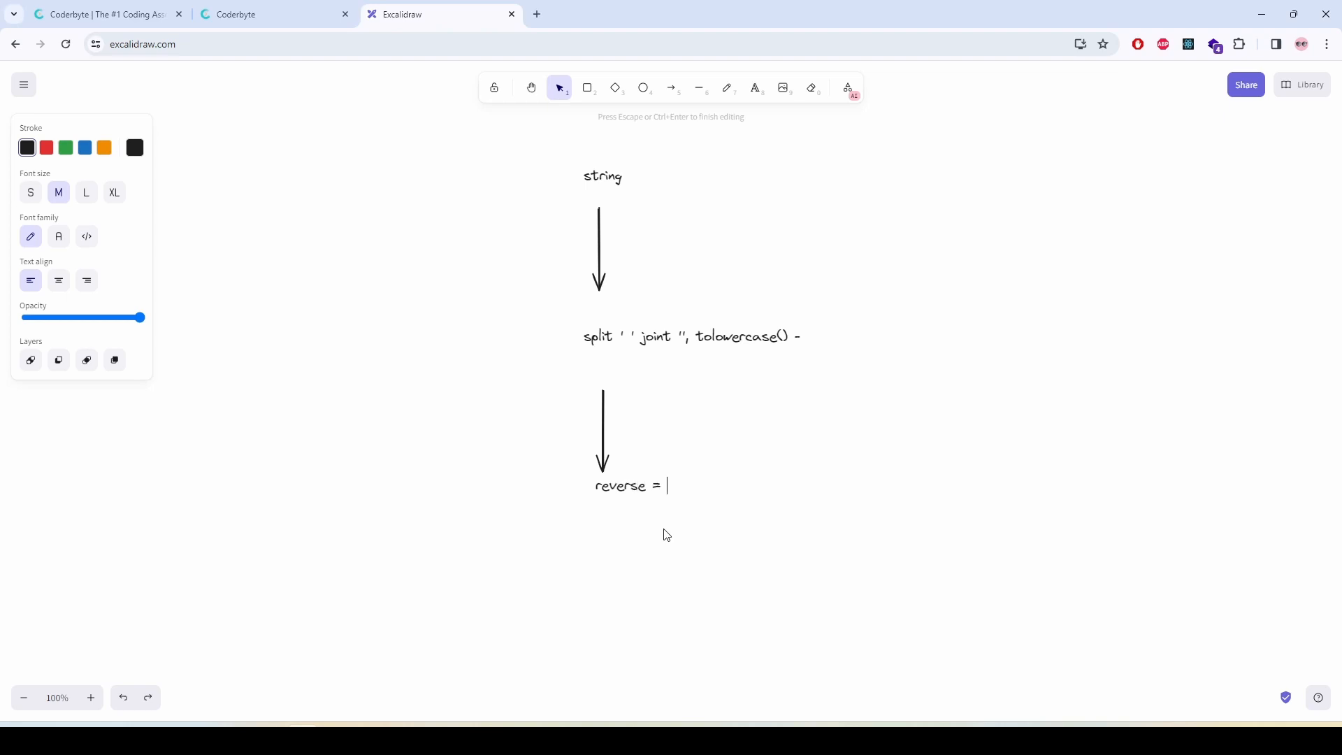
{"action": "type", "text": "split"}
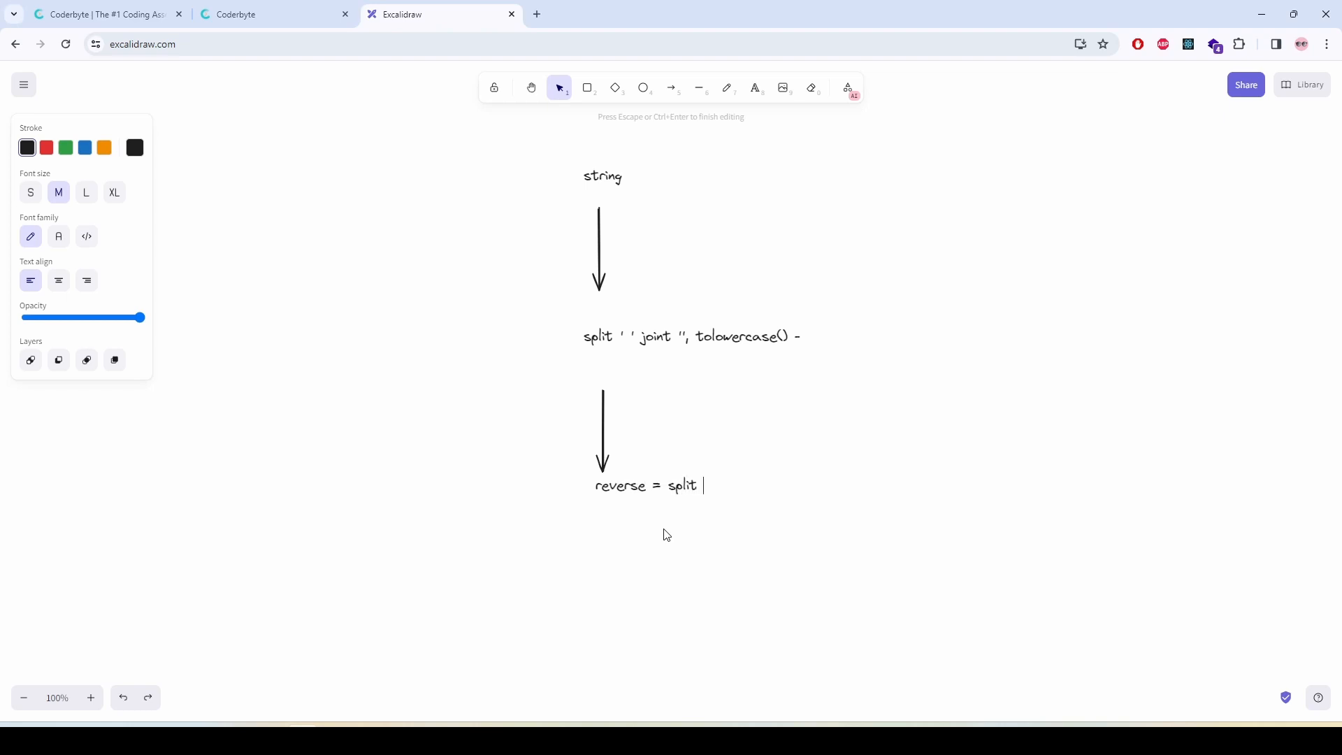
{"action": "type", "text": "()"}
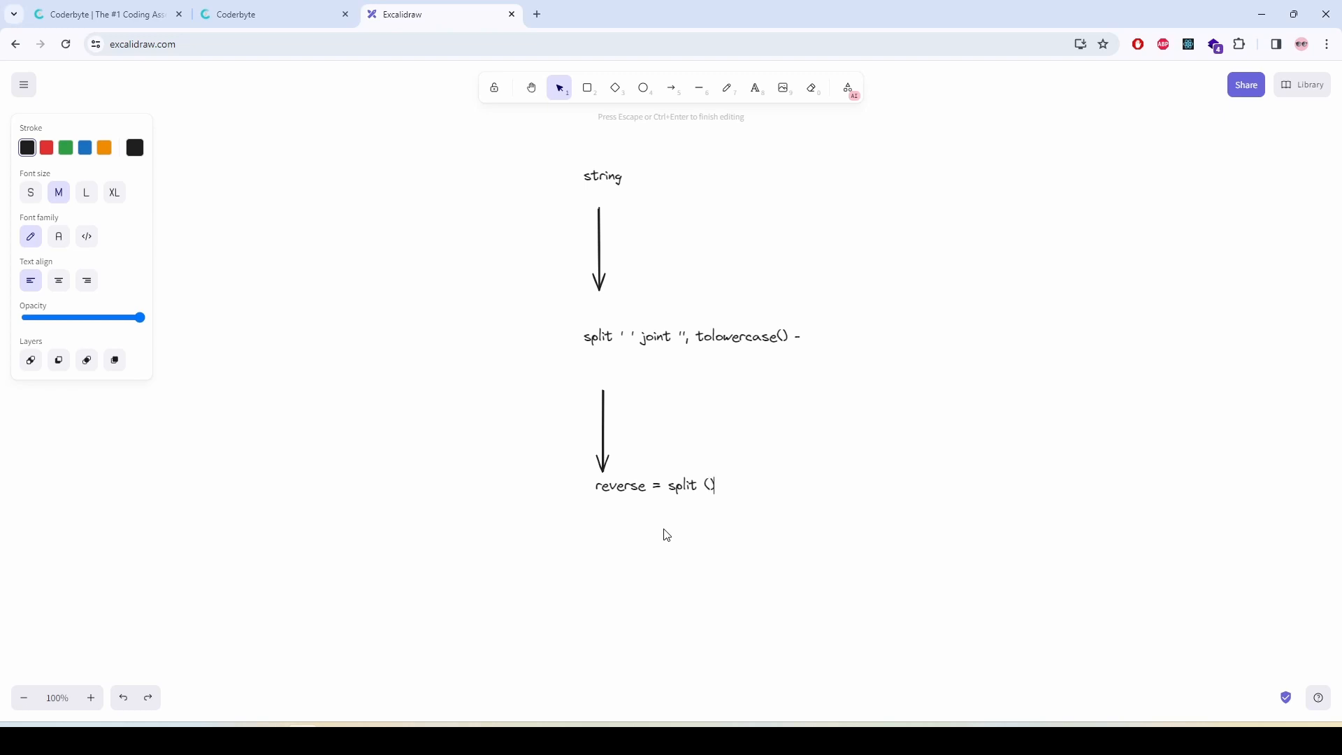
{"action": "type", "text": ".rev"}
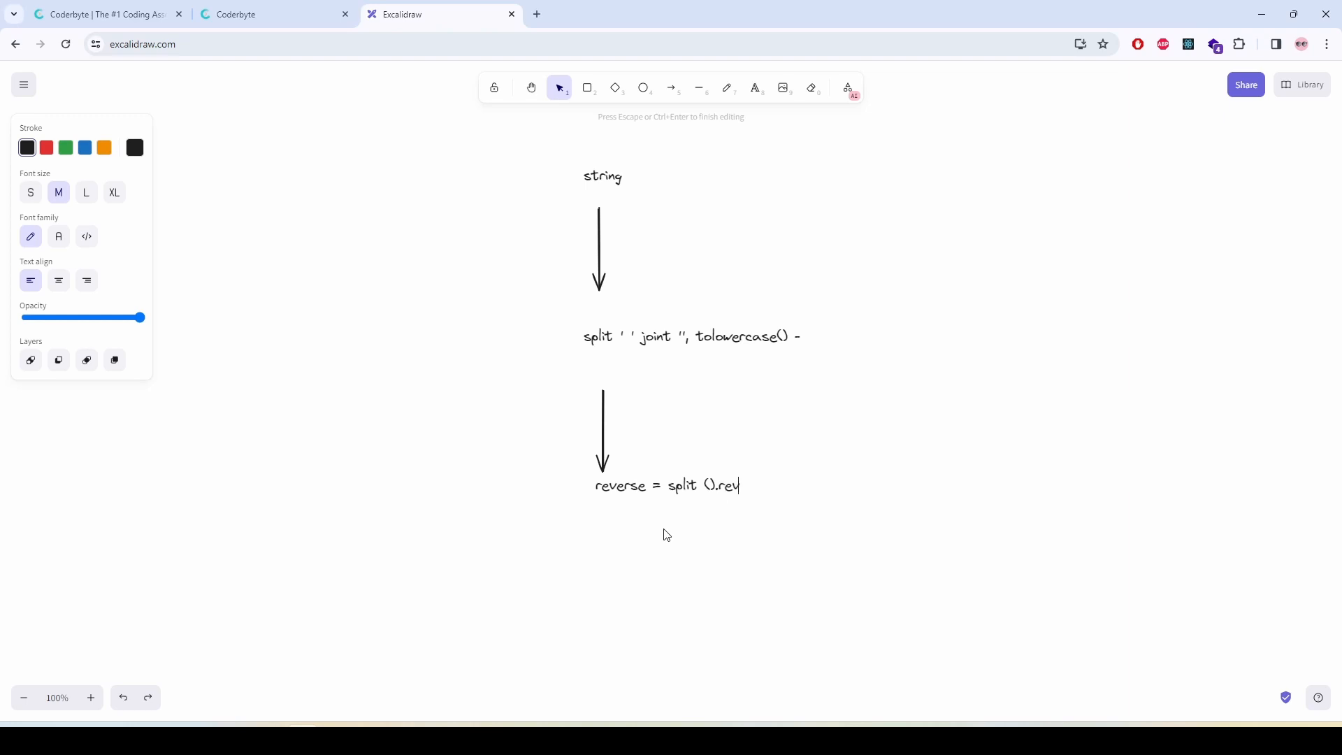
{"action": "type", "text": "erse.ji"}
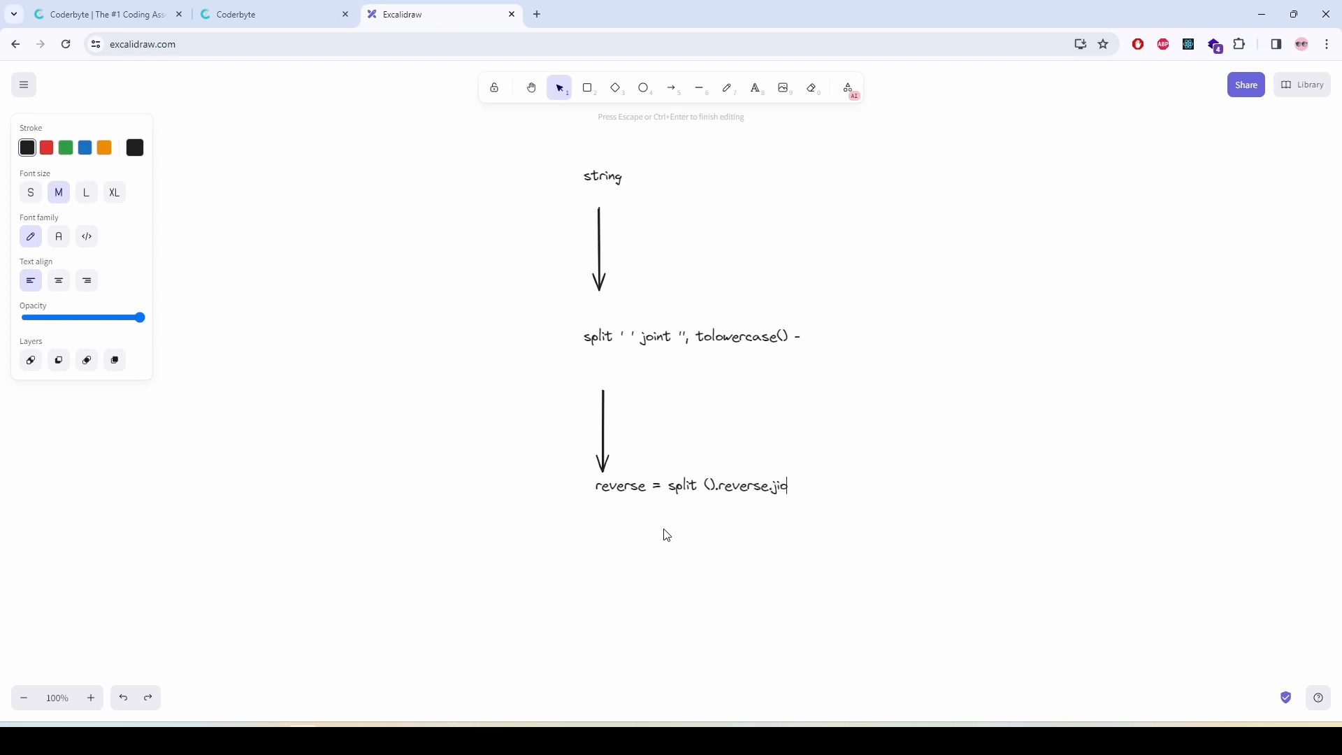
{"action": "type", "text": "oint("}
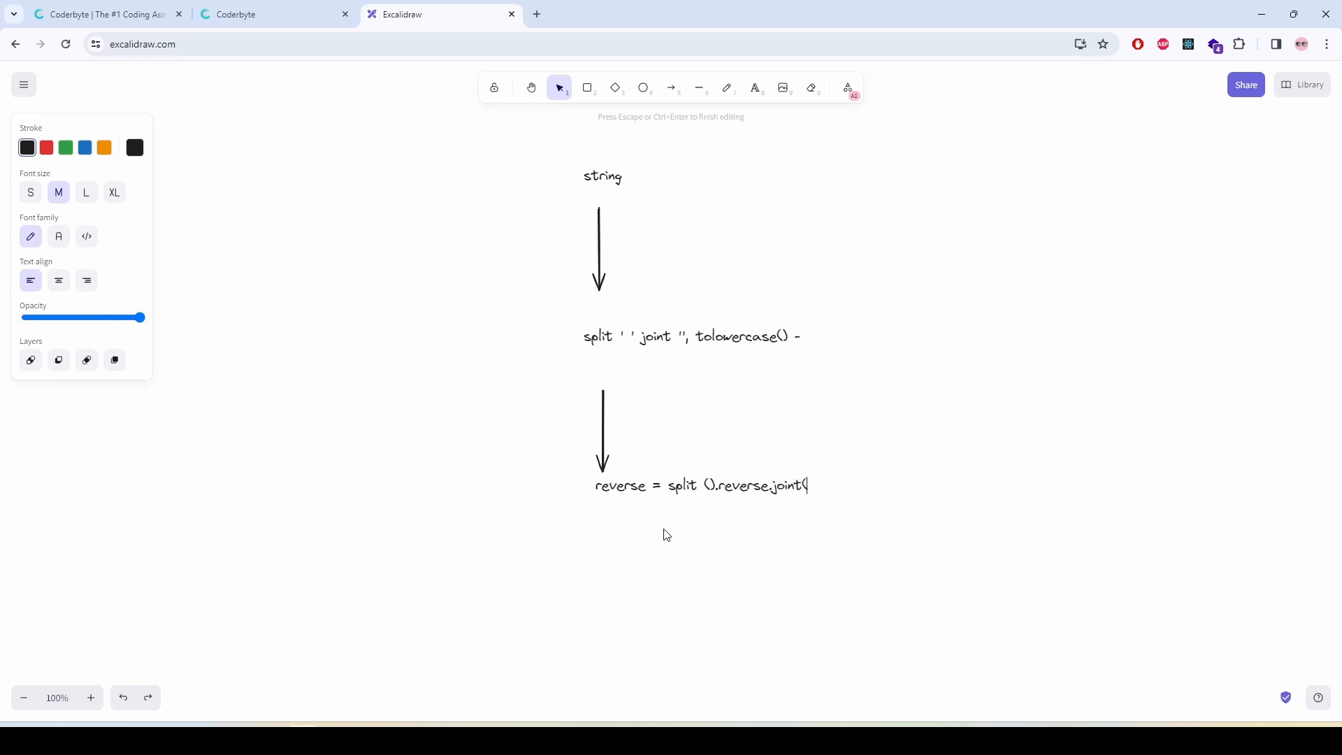
{"action": "type", "text": "\"\""}
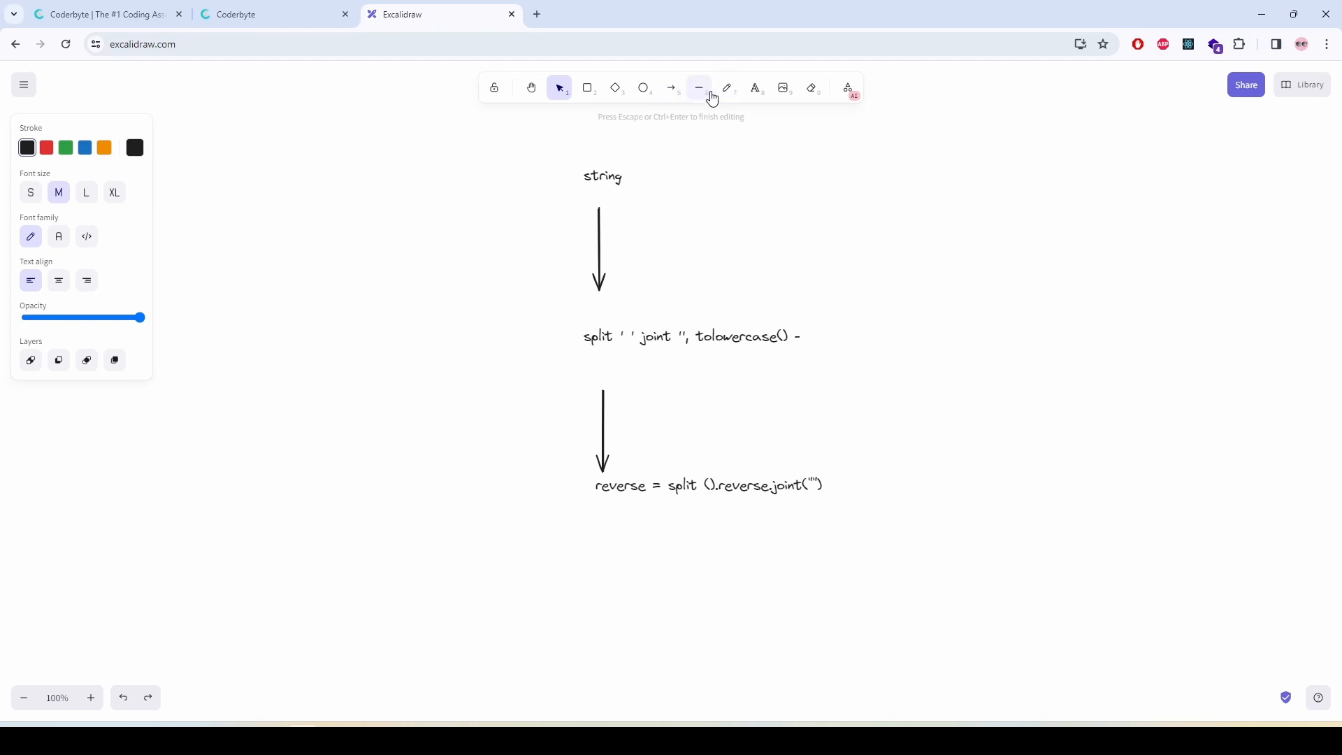
Step: Draw freehand strokes linking the notes and add 'true' and 'false' labels
{"action": "left_click", "coordinate": [726, 87]}
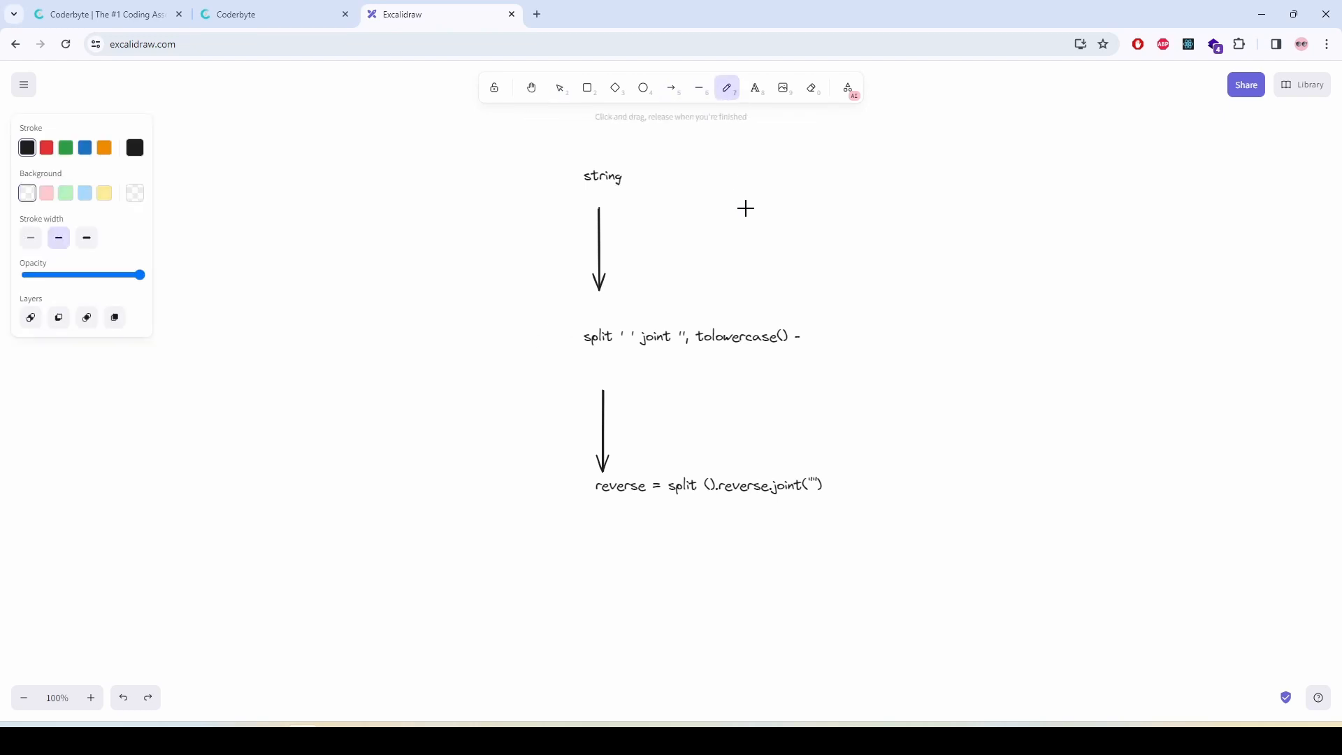
{"action": "mouse_move", "coordinate": [572, 339]}
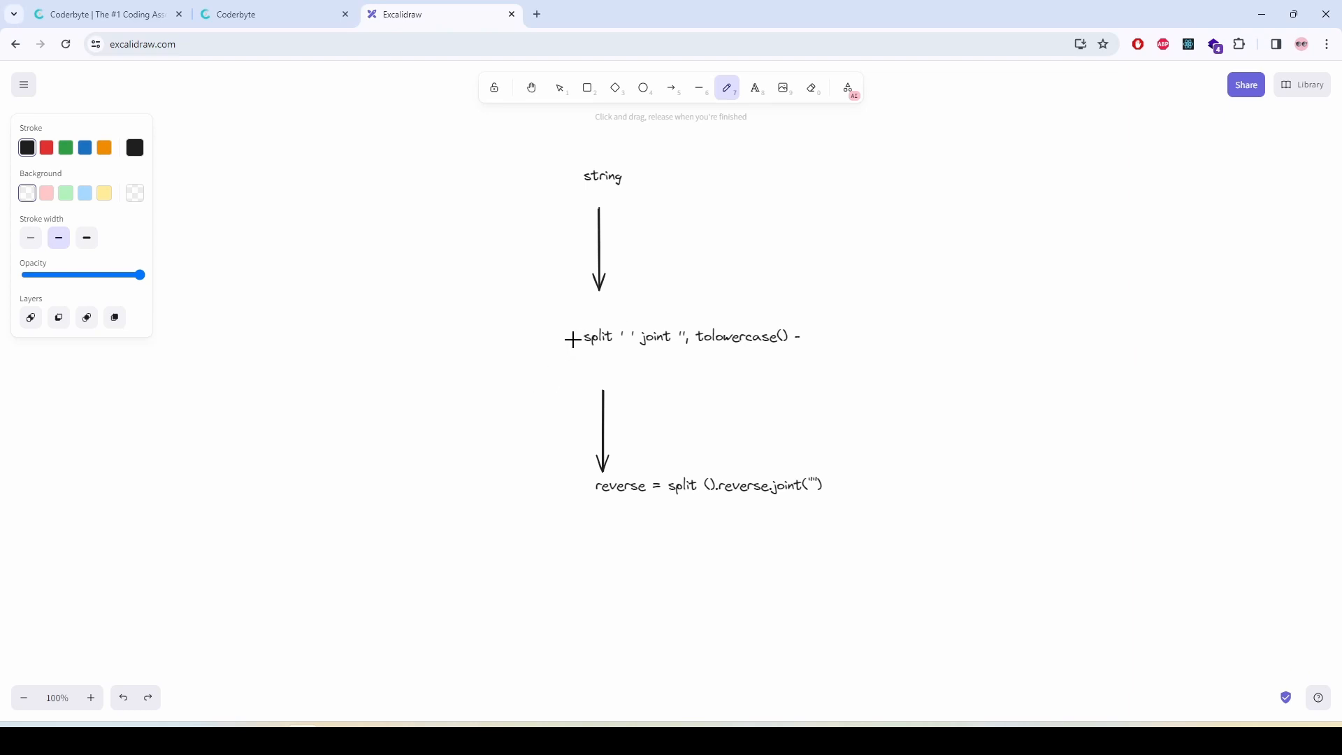
{"action": "left_click_drag", "start_coordinate": [564, 319], "coordinate": [560, 504]}
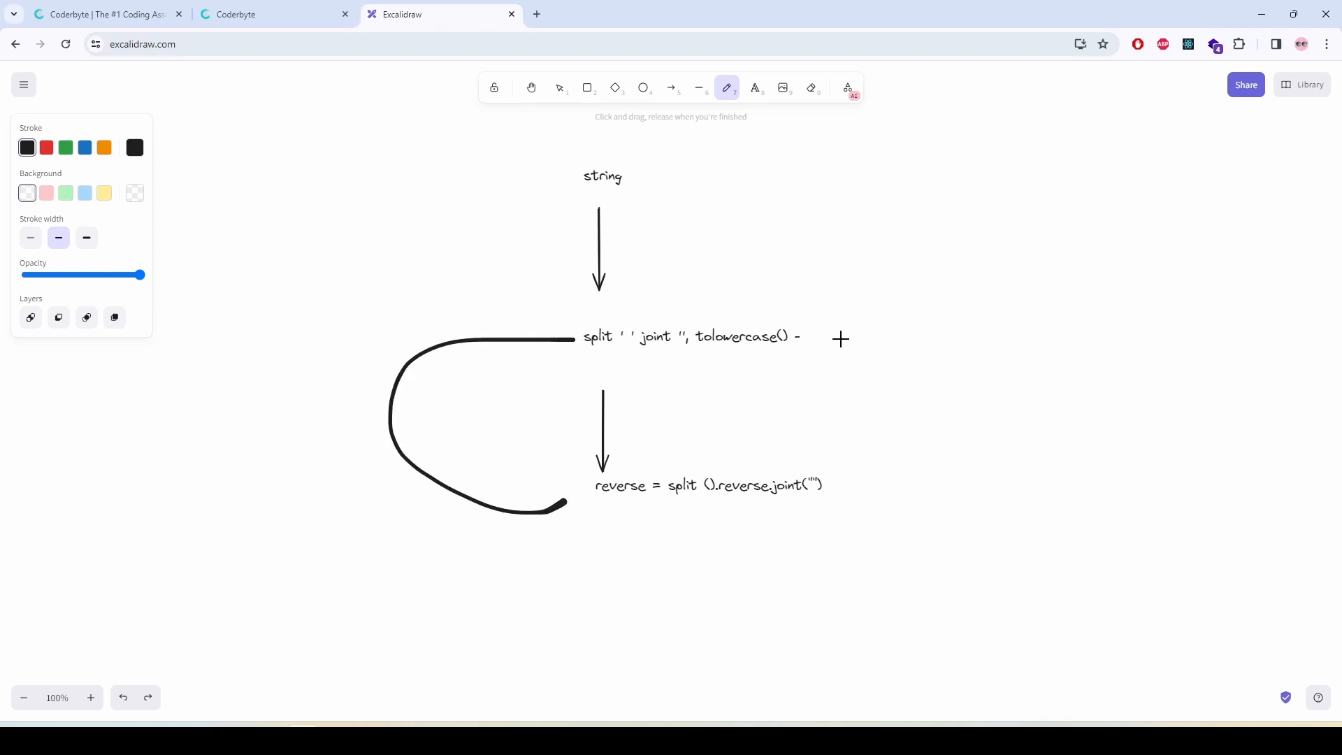
{"action": "left_click_drag", "start_coordinate": [838, 327], "coordinate": [890, 520]}
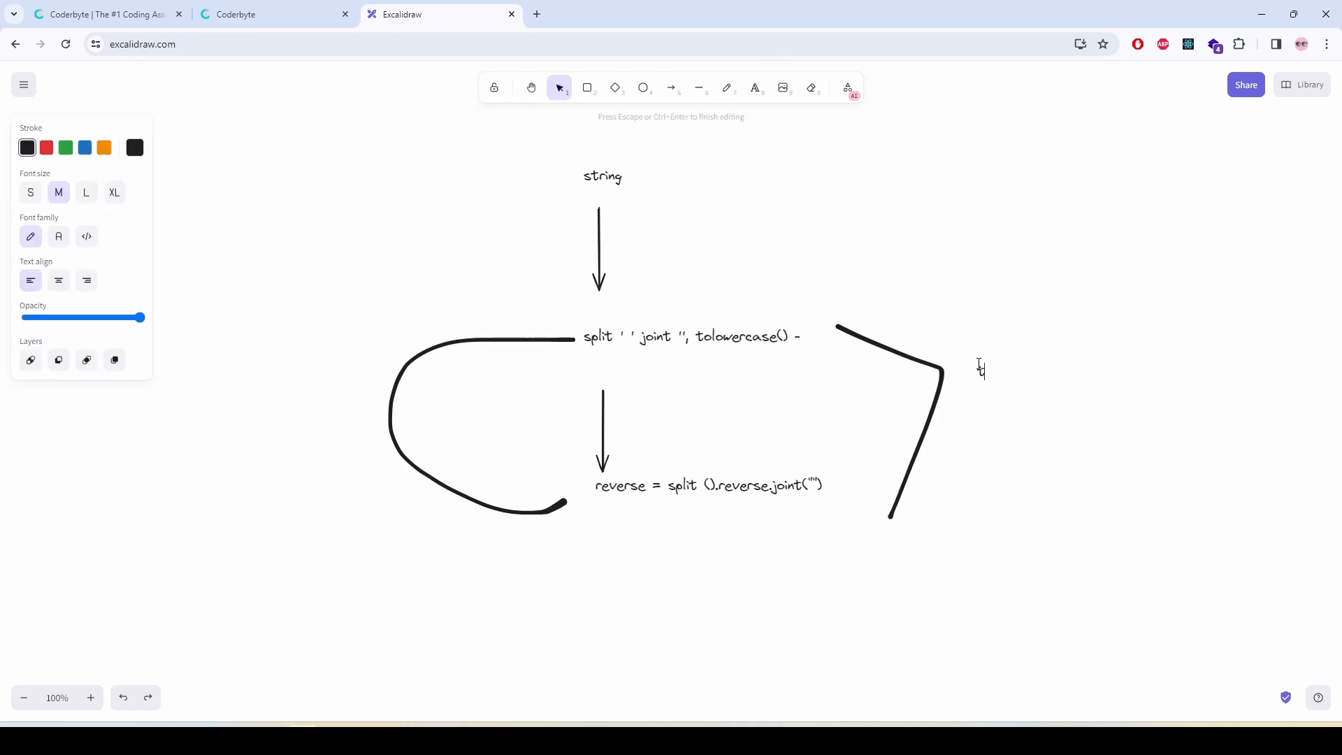
{"action": "type", "text": "true"}
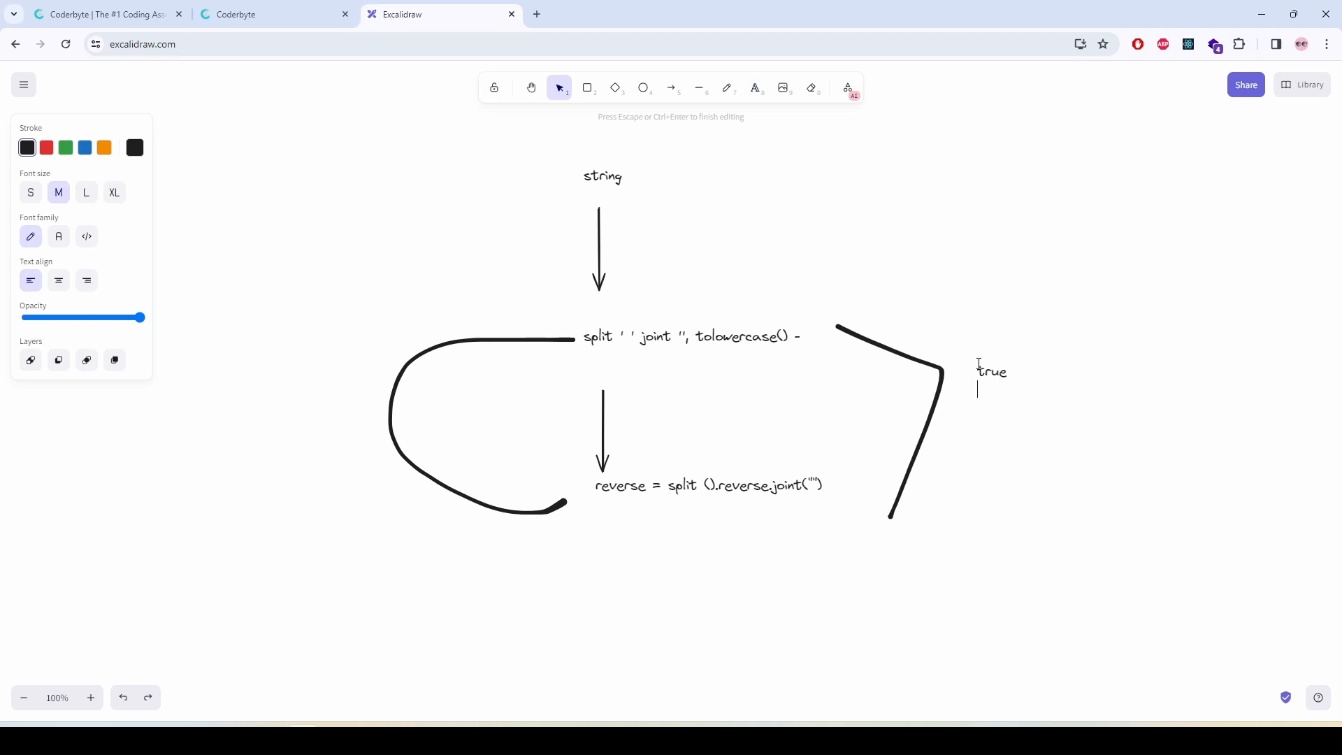
{"action": "type", "text": "false"}
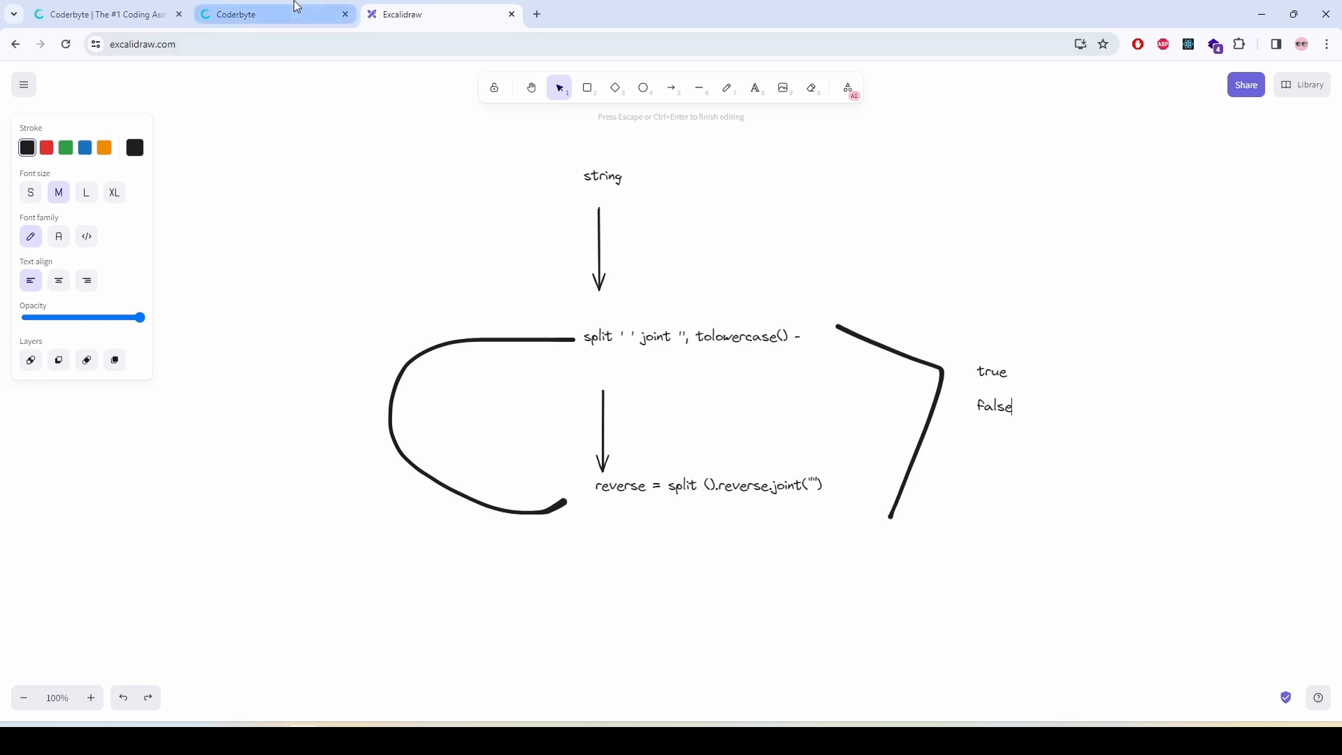
Step: Add let cleanString = str.split(" ") with console.log(cleanString) and run it
{"action": "left_click", "coordinate": [259, 14]}
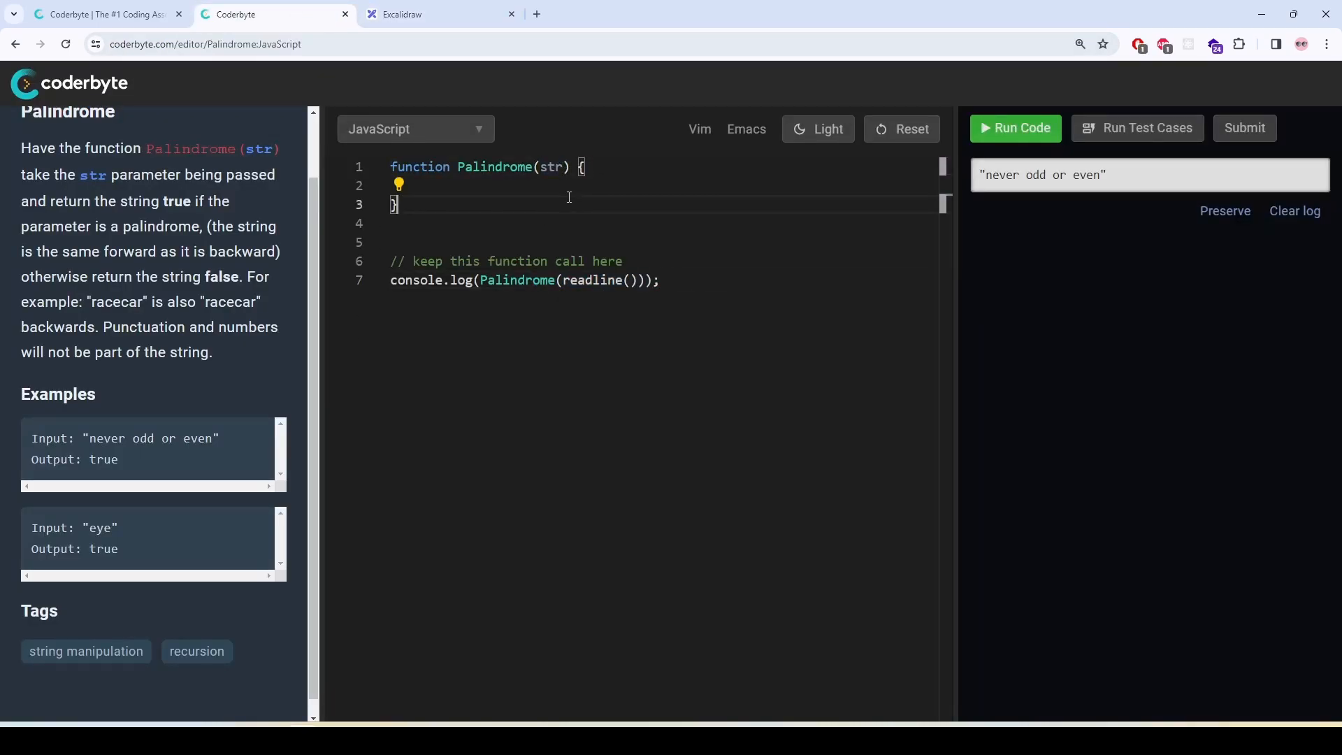
{"action": "key", "text": "Enter"}
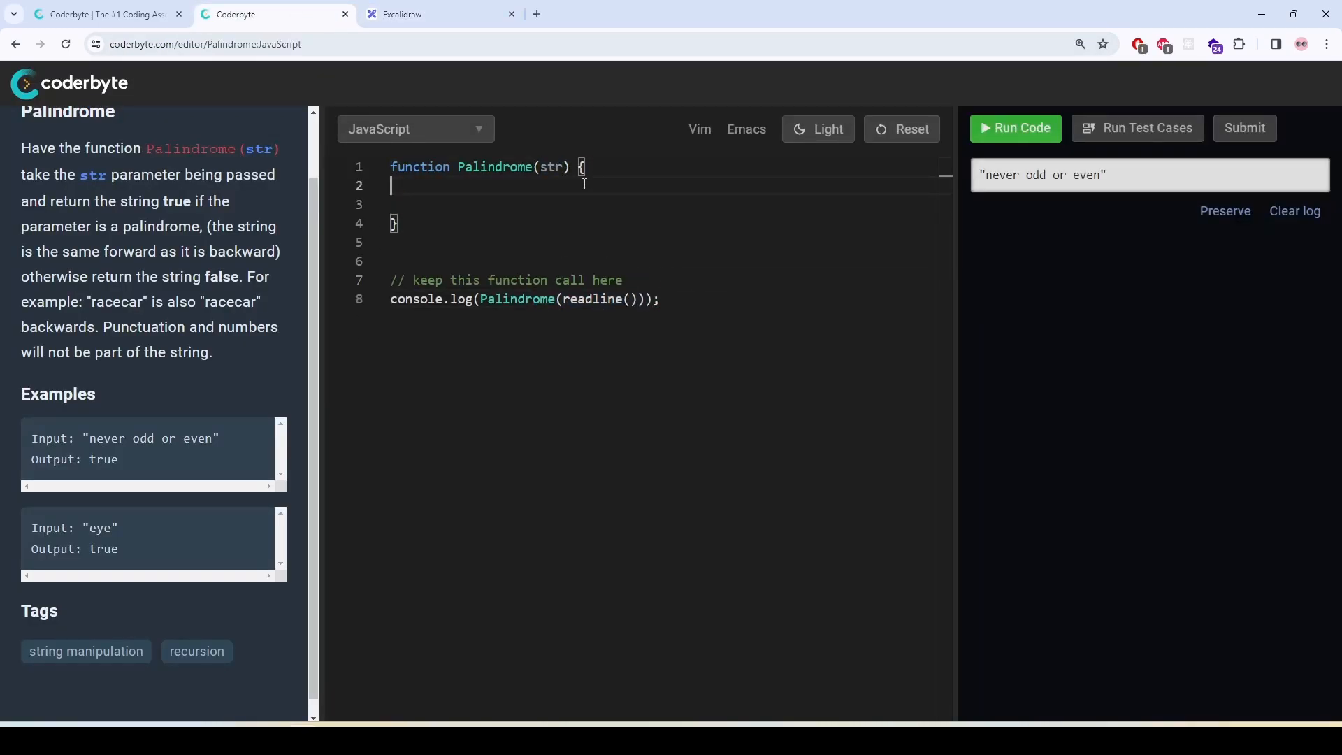
{"action": "type", "text": "let"}
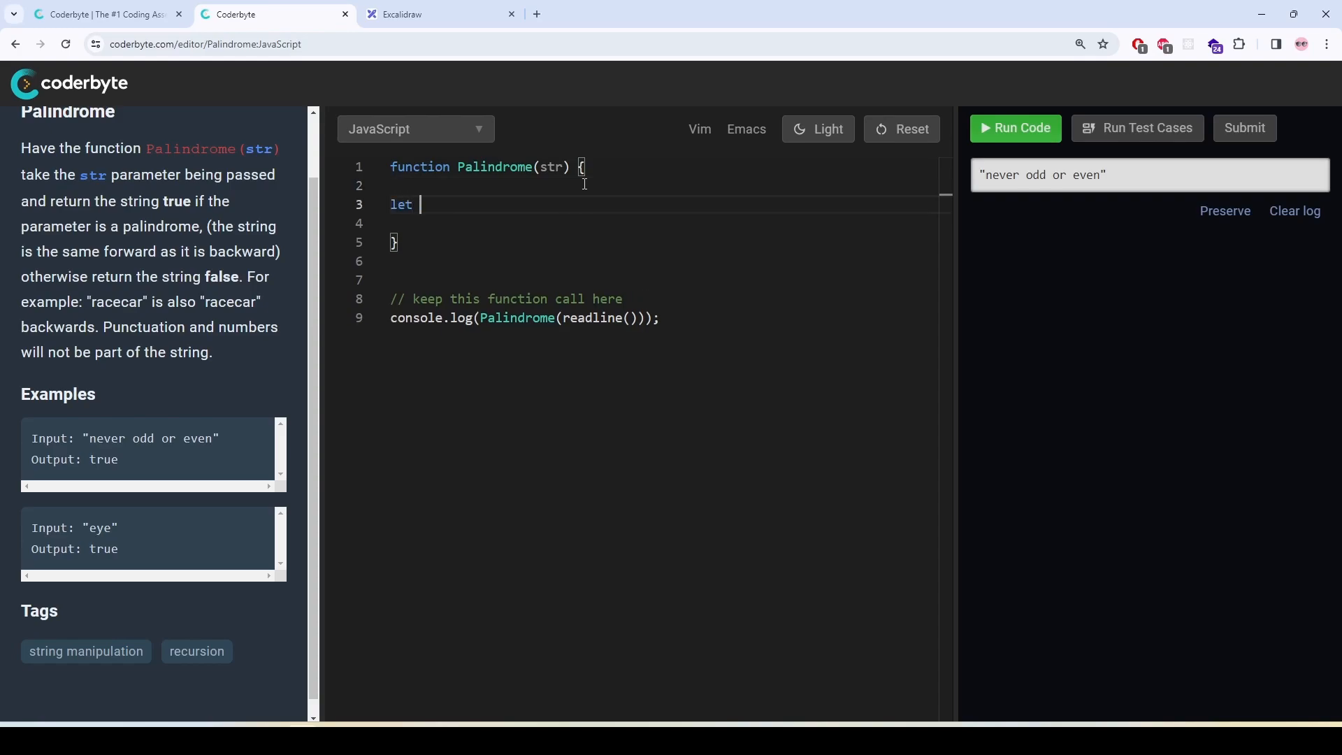
{"action": "type", "text": "clean"}
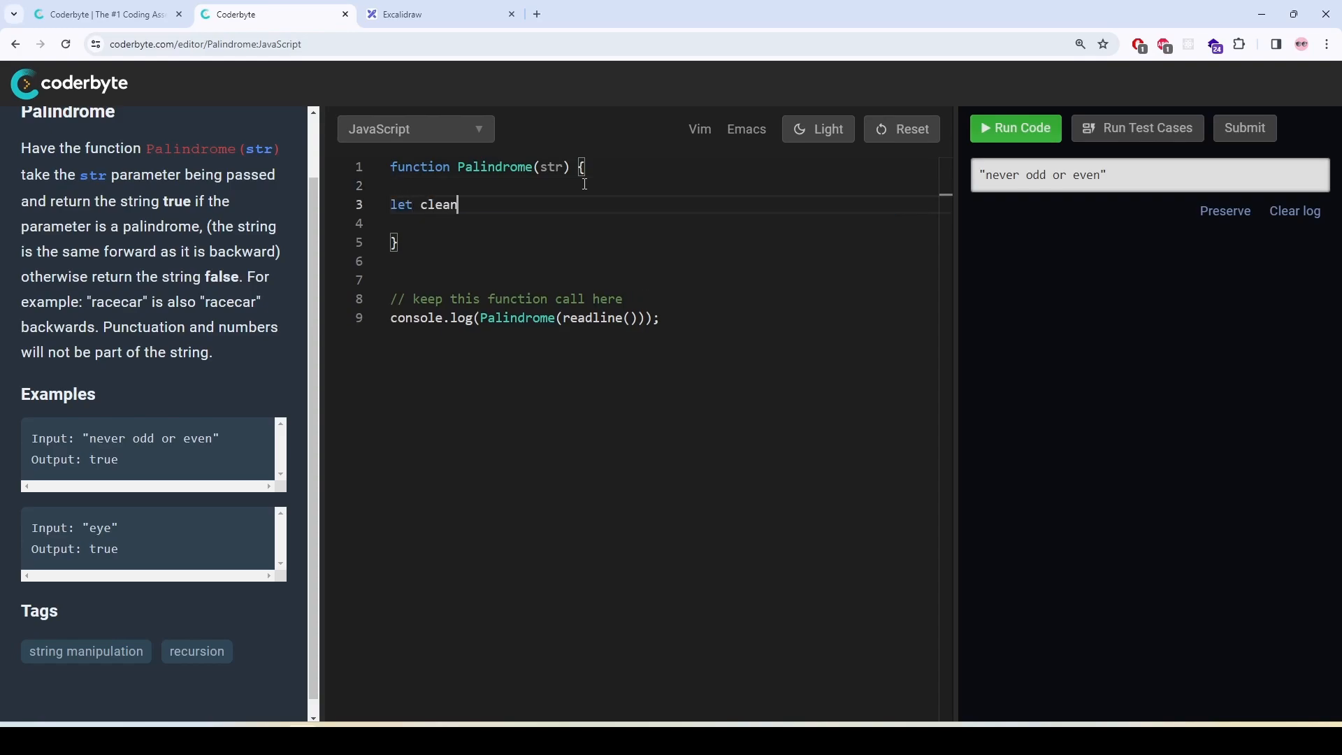
{"action": "type", "text": "String = str.split(\""}
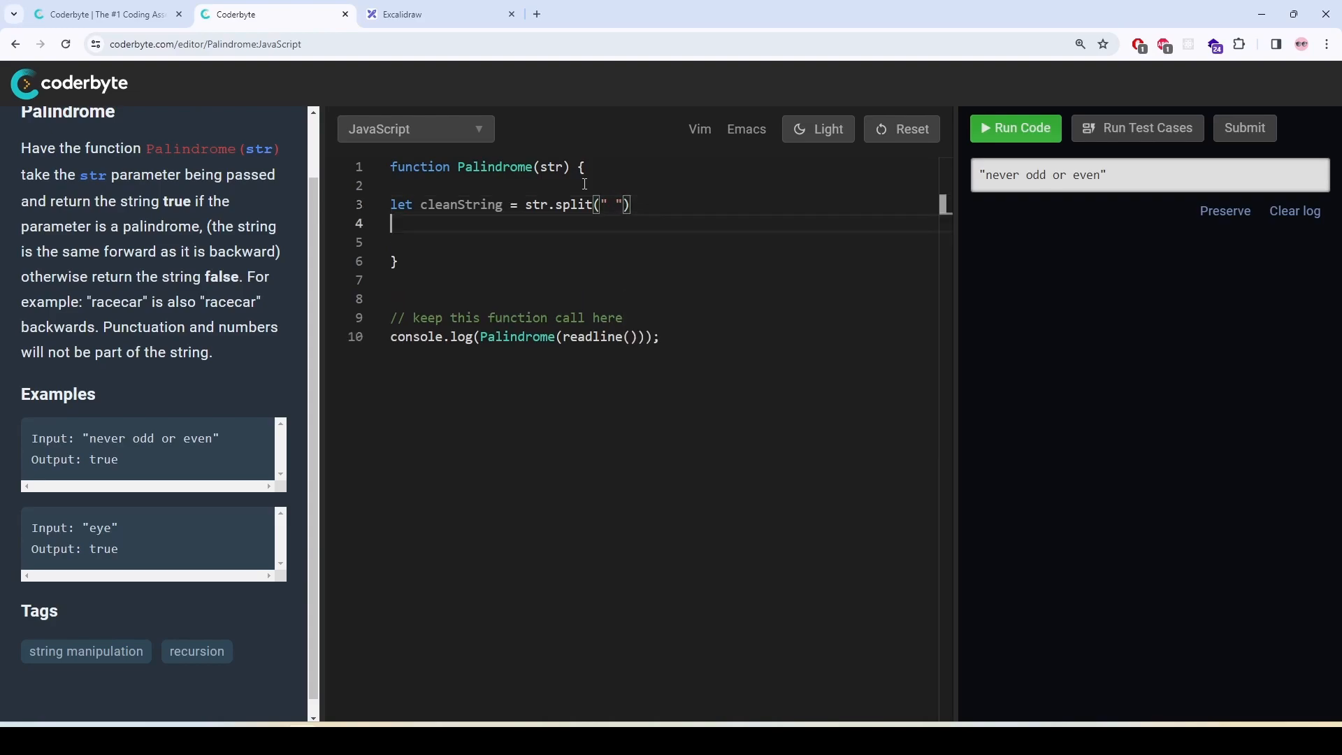
{"action": "type", "text": "console.log"}
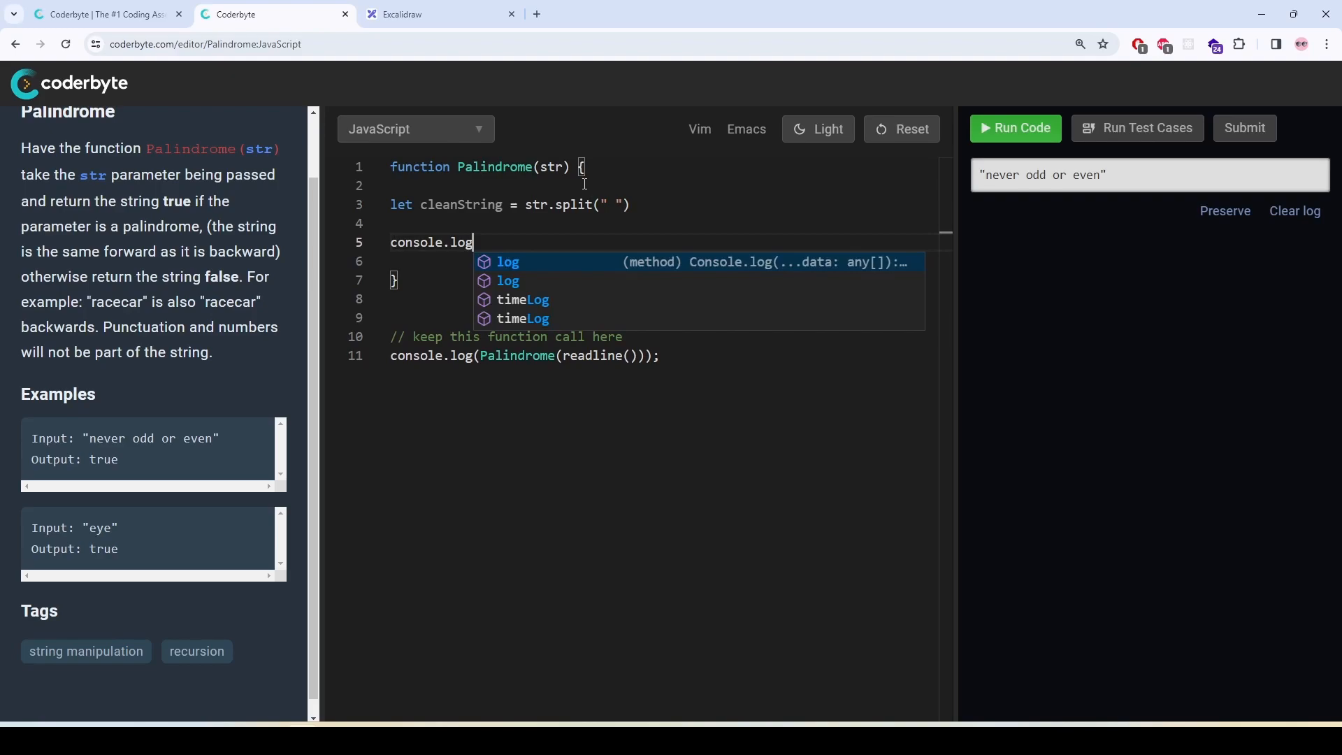
{"action": "type", "text": "(cleanString"}
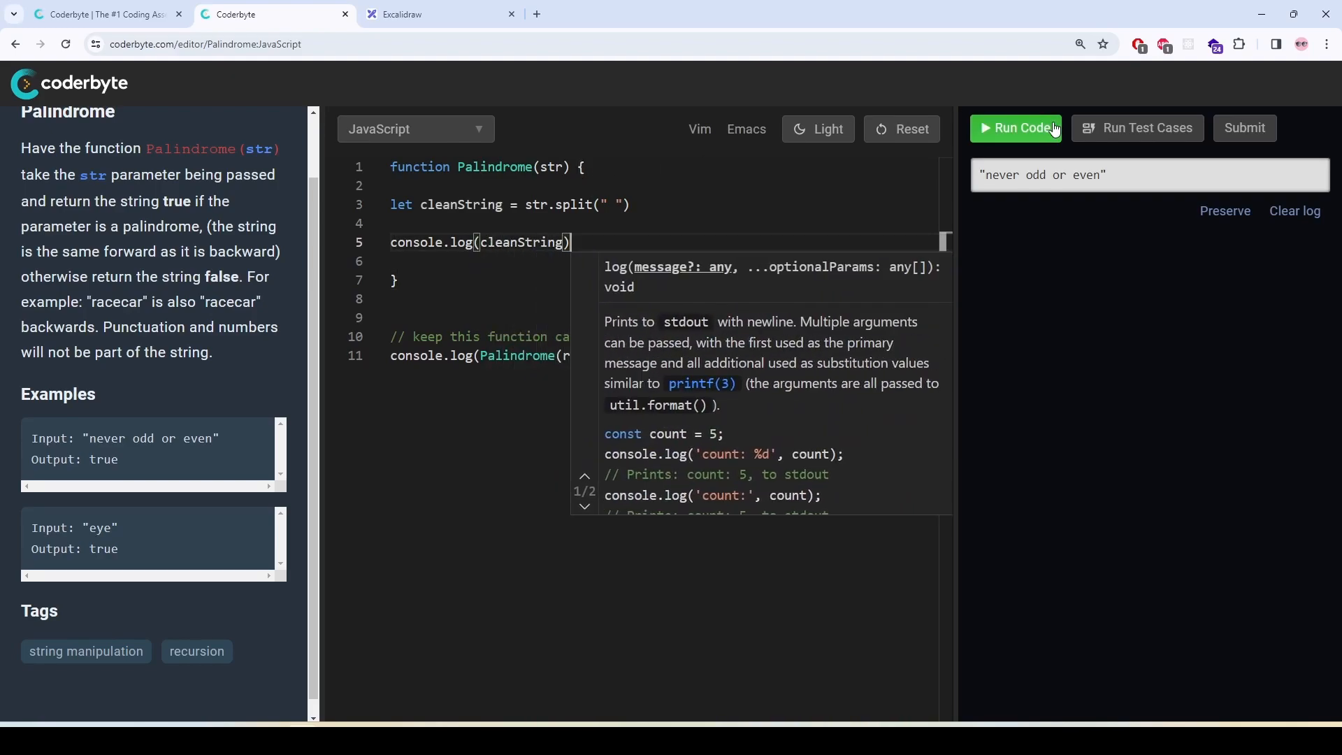
{"action": "left_click", "coordinate": [1016, 128]}
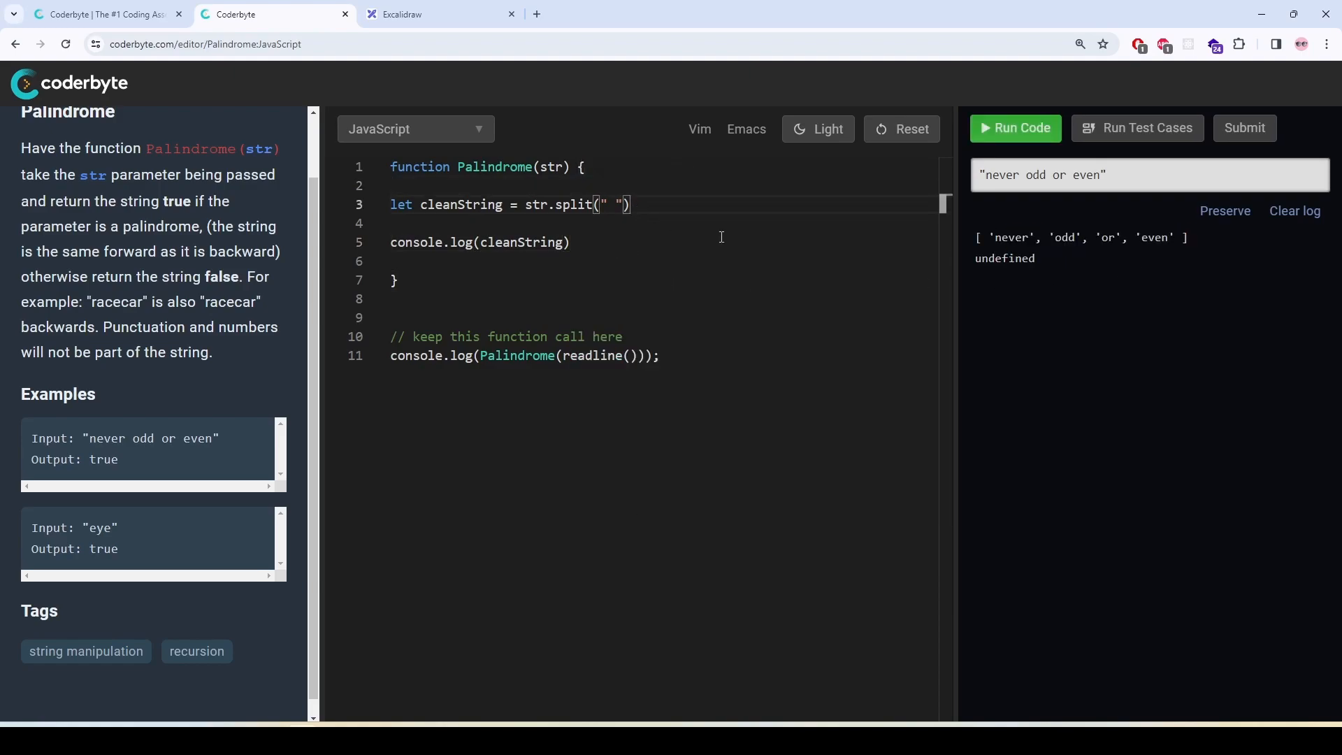
Step: Chain .join("") and .toLowerCase() onto cleanString, running to check the joined output
{"action": "type", "text": ".join()"}
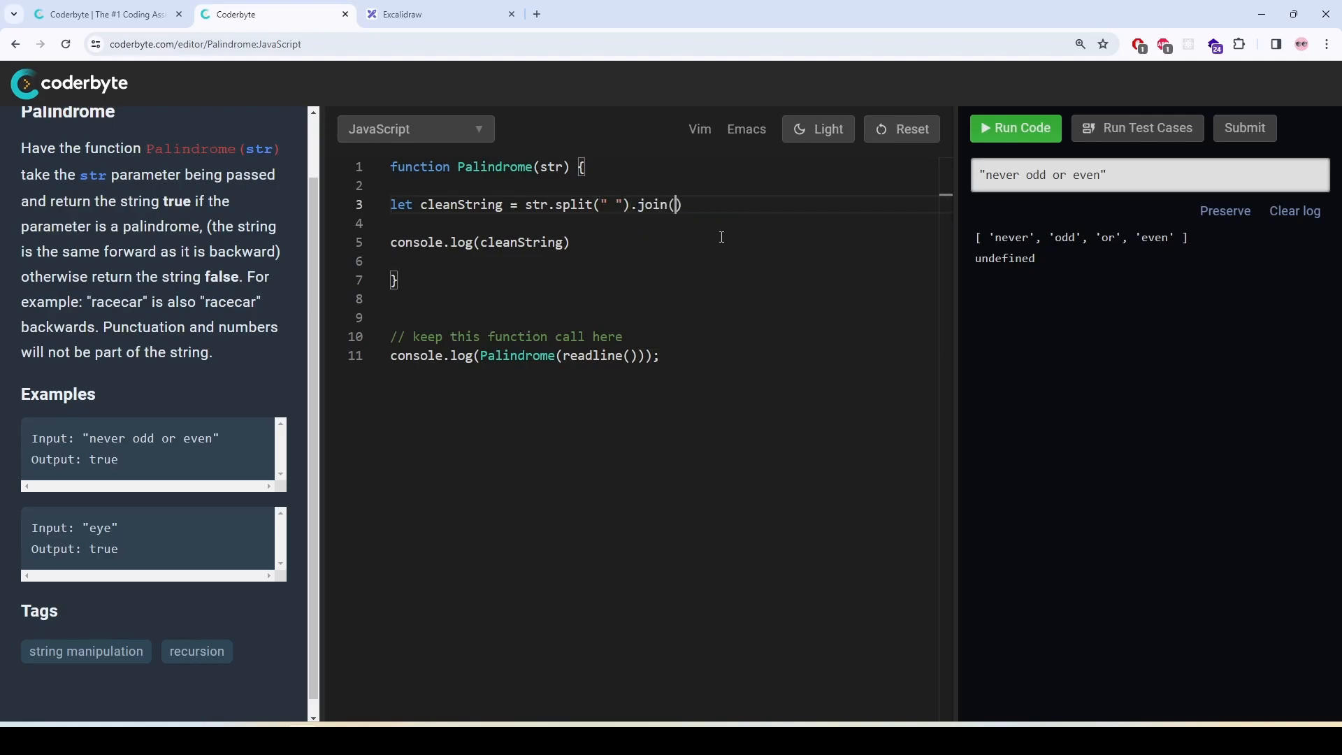
{"action": "type", "text": "\"\""}
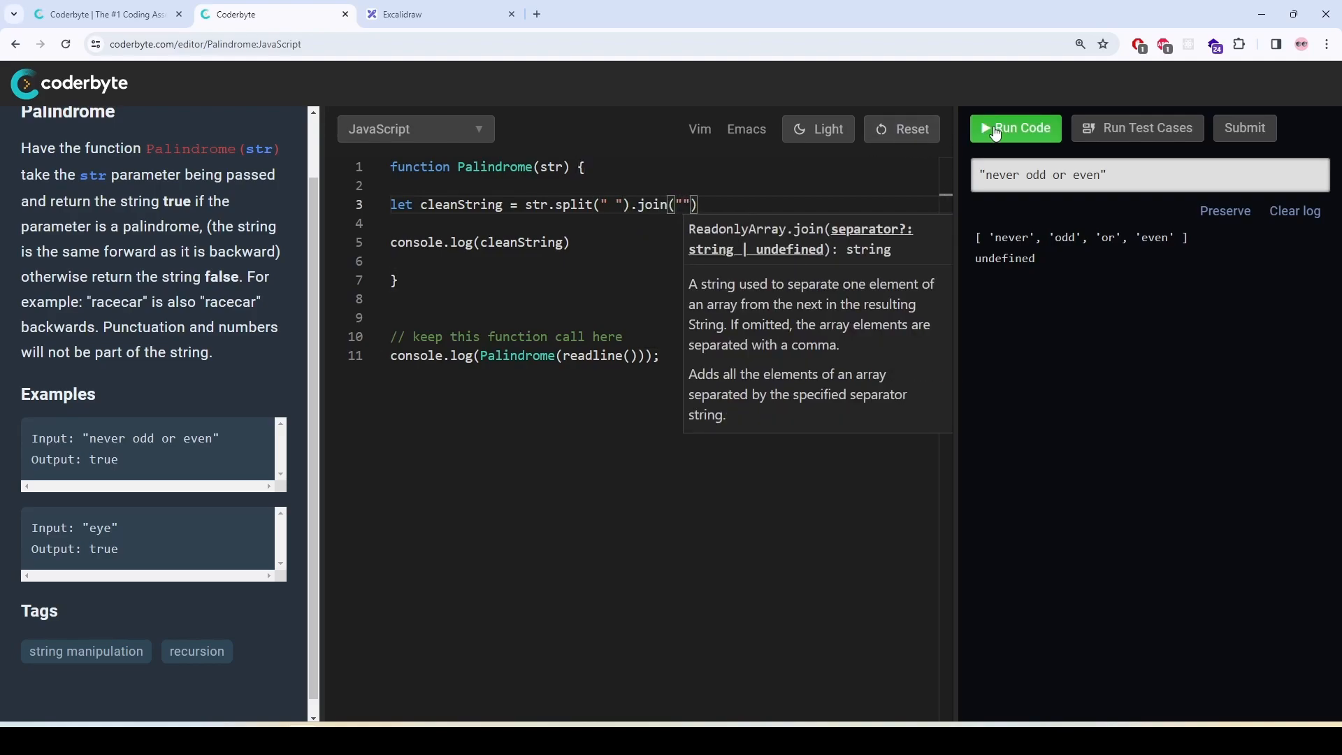
{"action": "left_click", "coordinate": [1015, 128]}
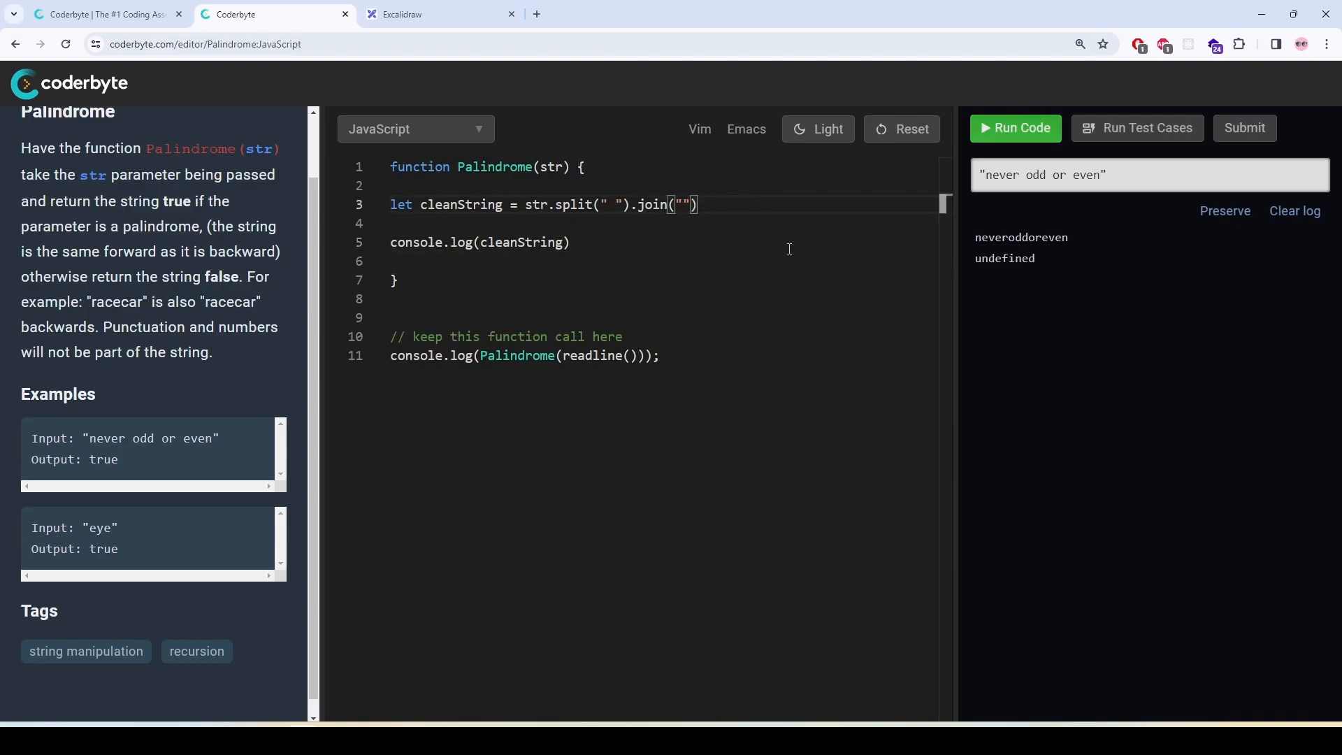
{"action": "type", "text": ".to"}
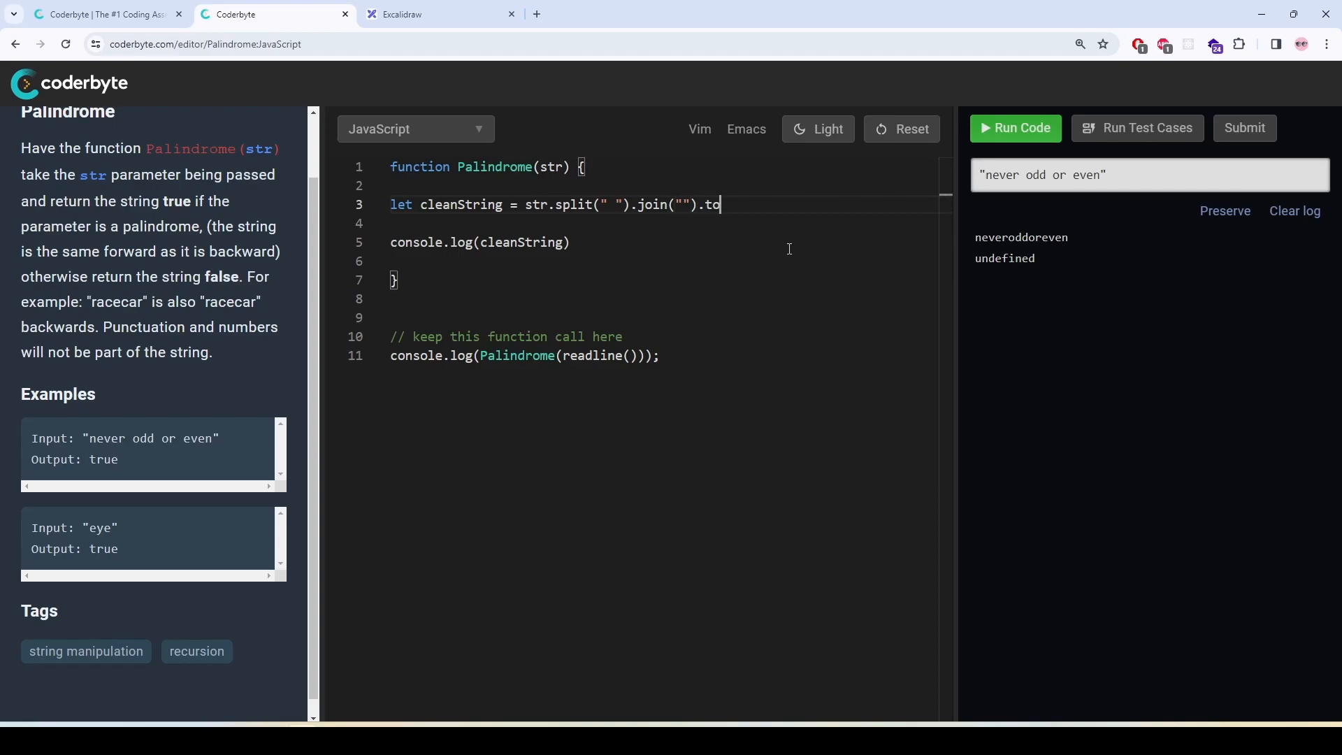
{"action": "type", "text": "LowerCase("}
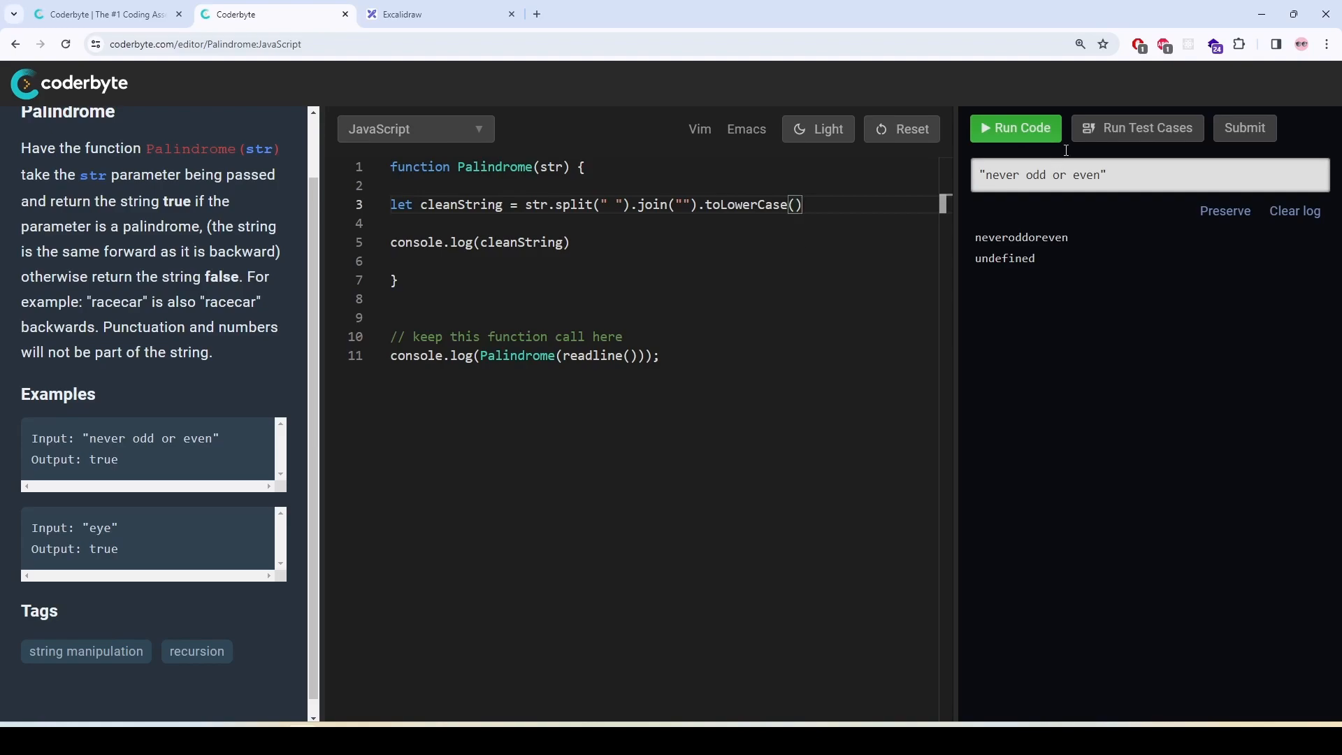
{"action": "left_click", "coordinate": [571, 242]}
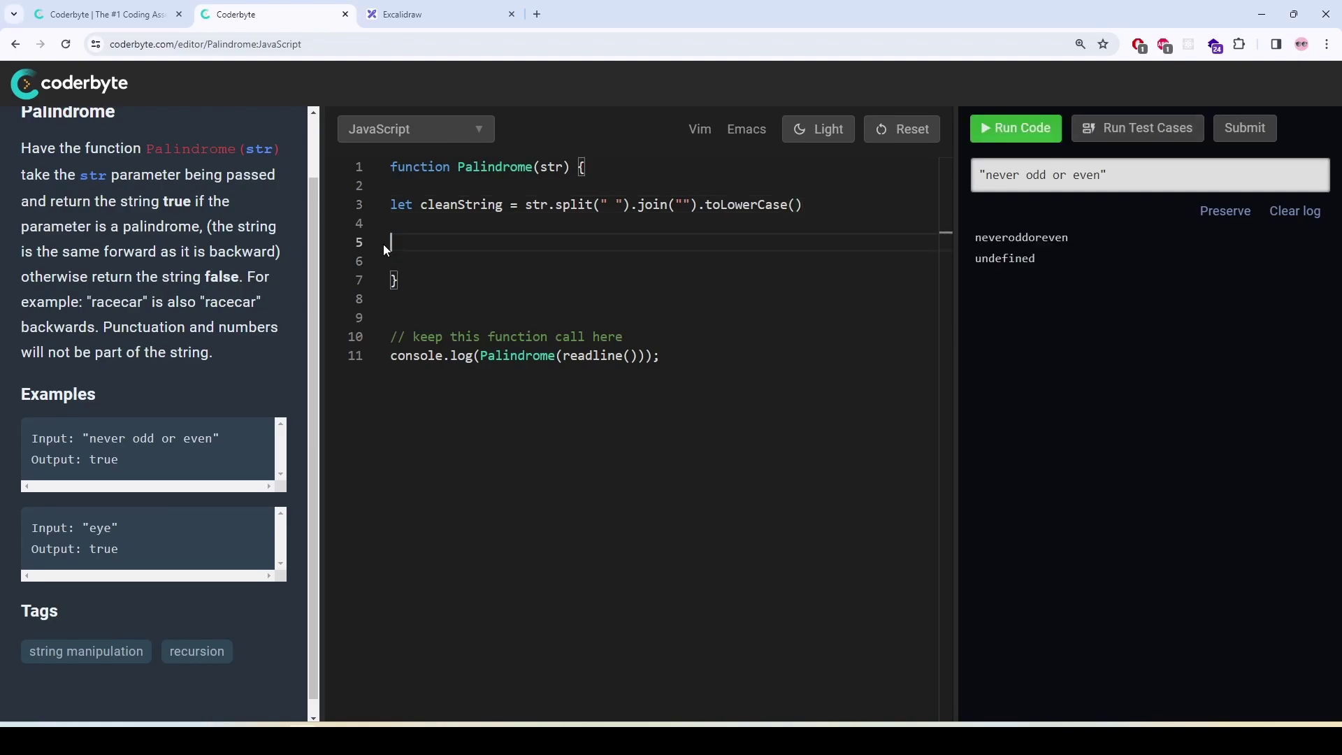
Step: Define let rev = cleanString.split("") and run to log the characters
{"action": "type", "text": "let rev ="}
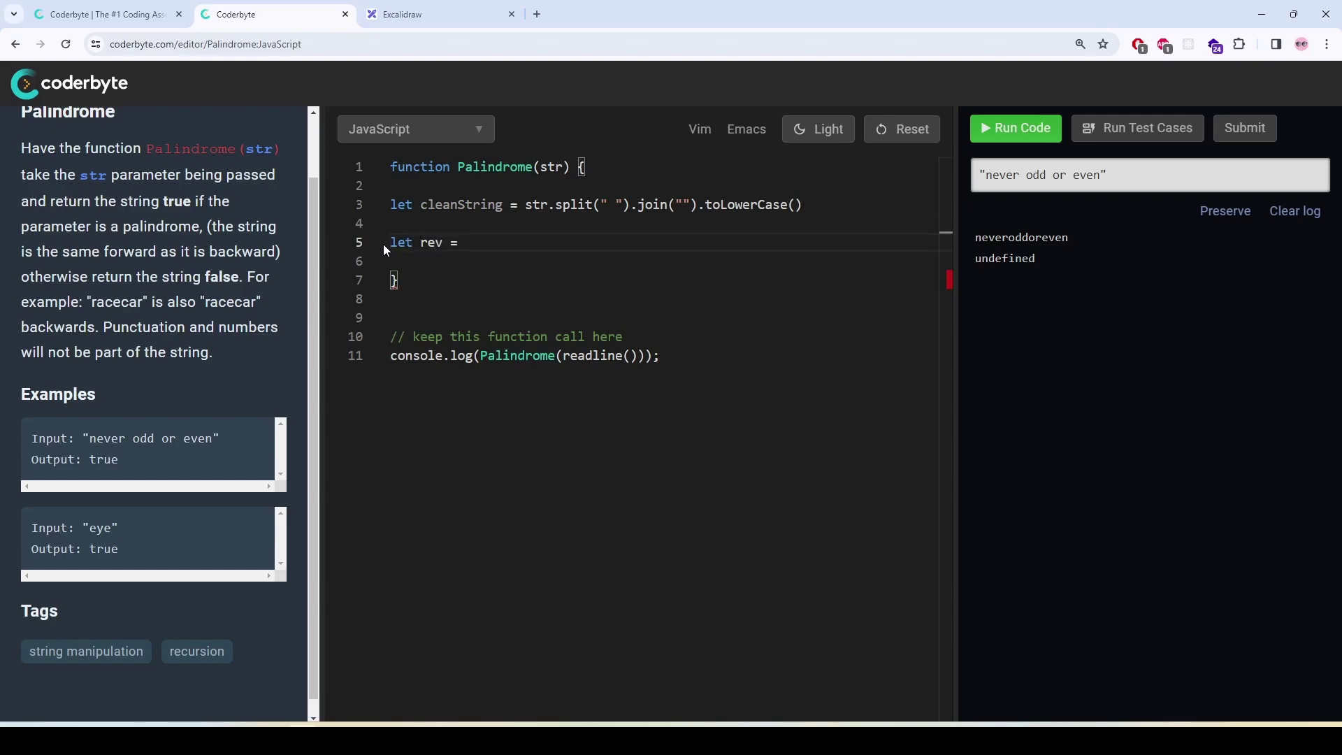
{"action": "left_click", "coordinate": [464, 242]}
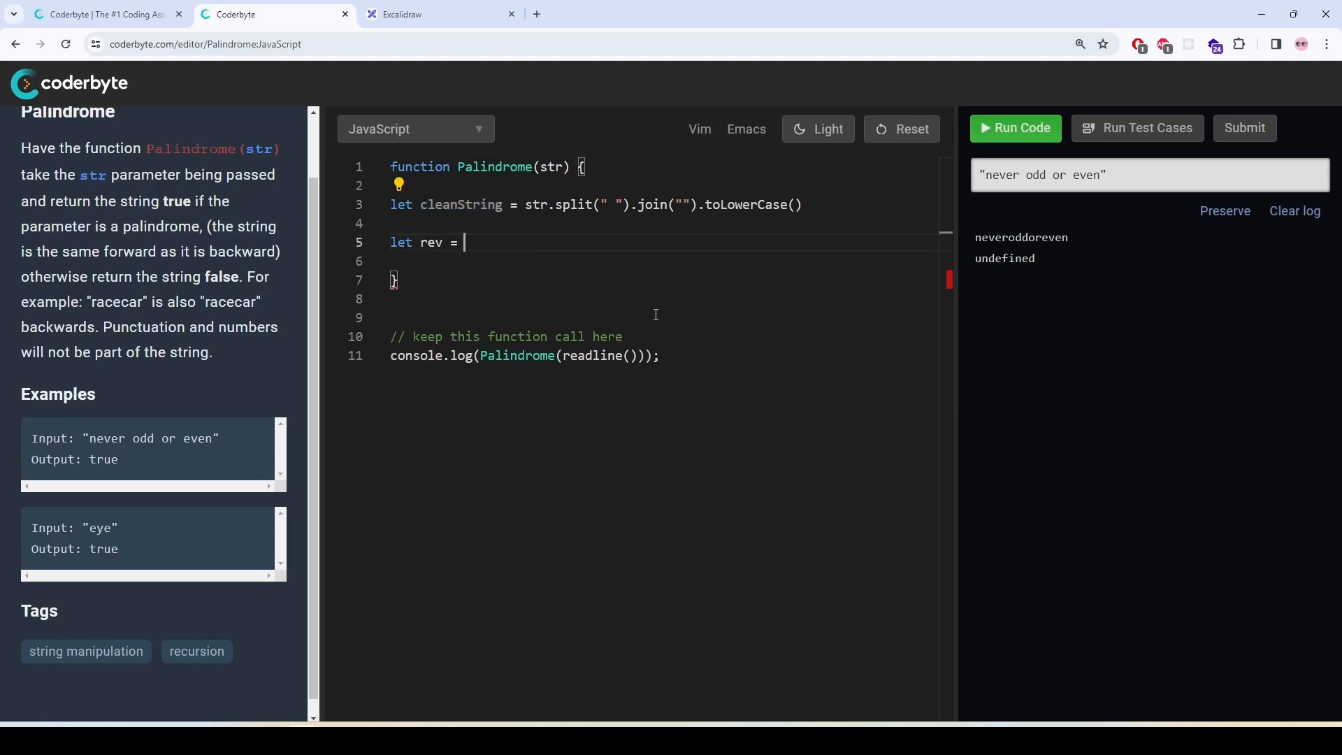
{"action": "type", "text": "cleanString.split"}
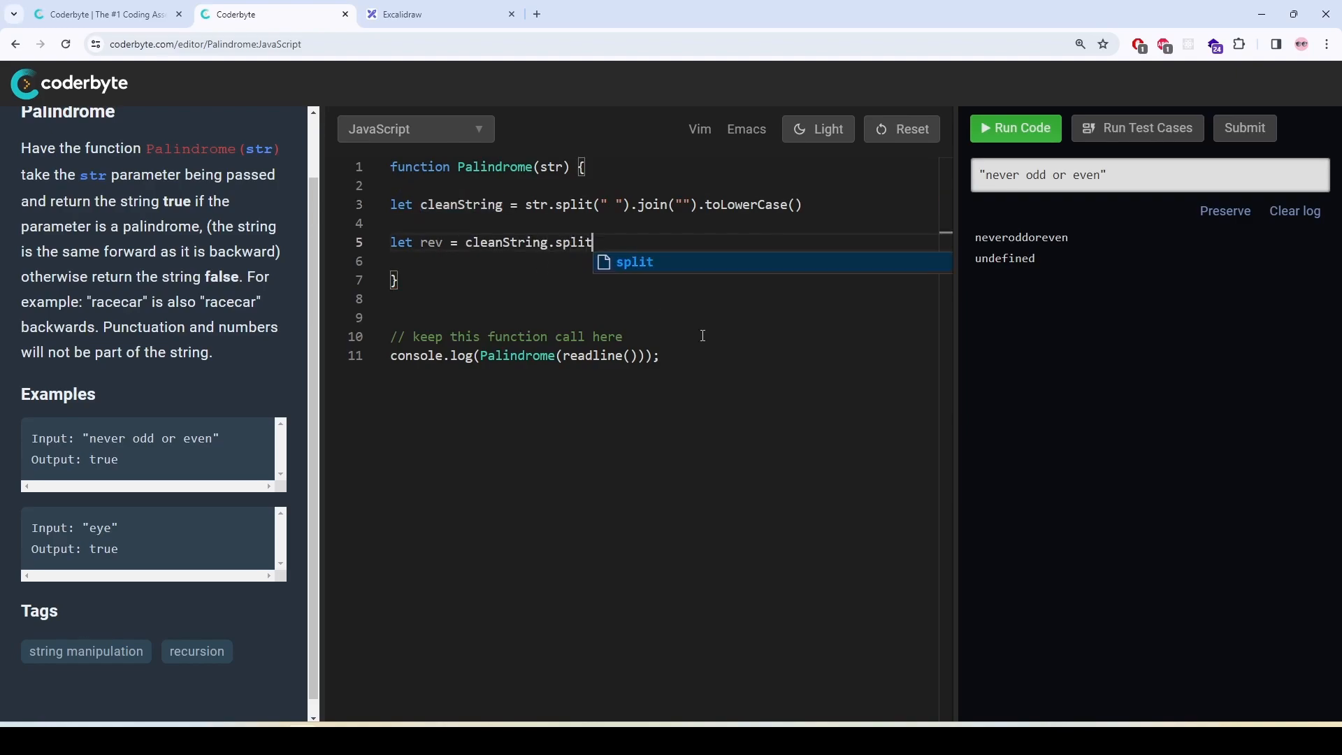
{"action": "type", "text": "(\"\")"}
{"action": "type", "text": "console.log(r"}
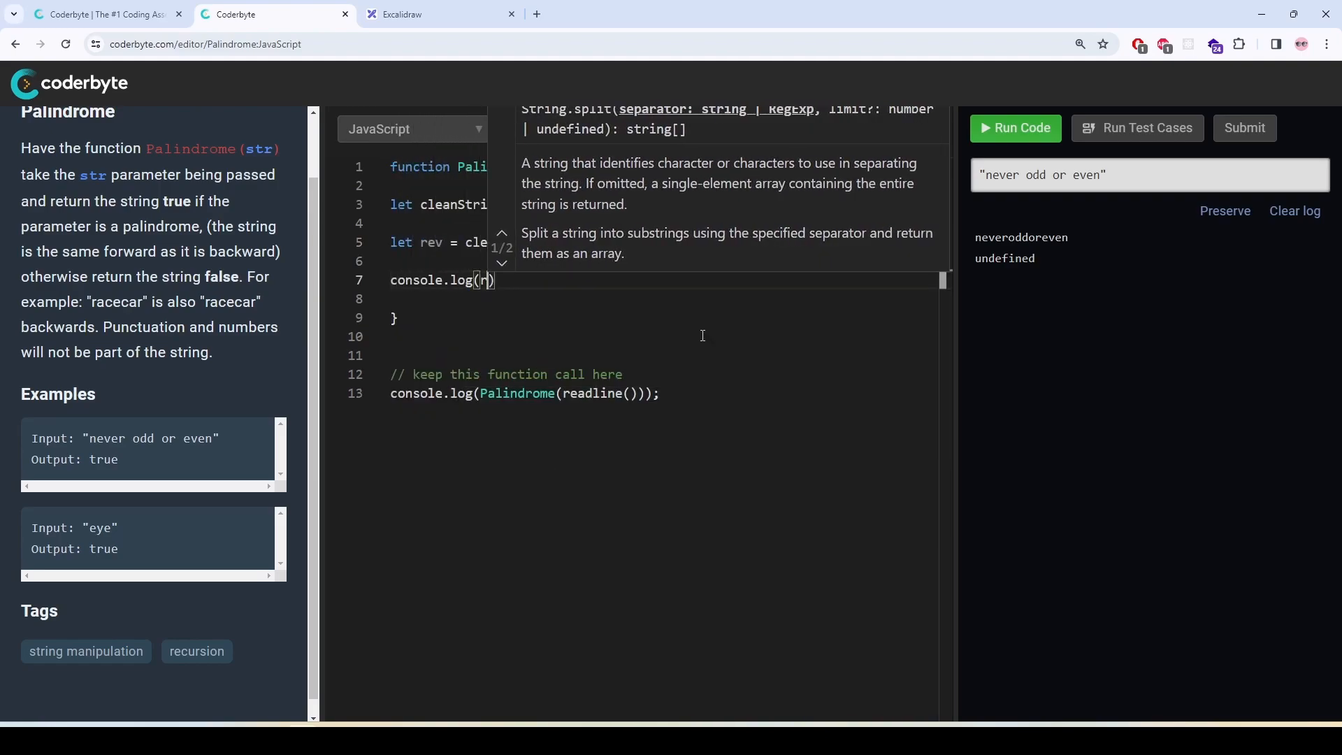
{"action": "type", "text": "ev"}
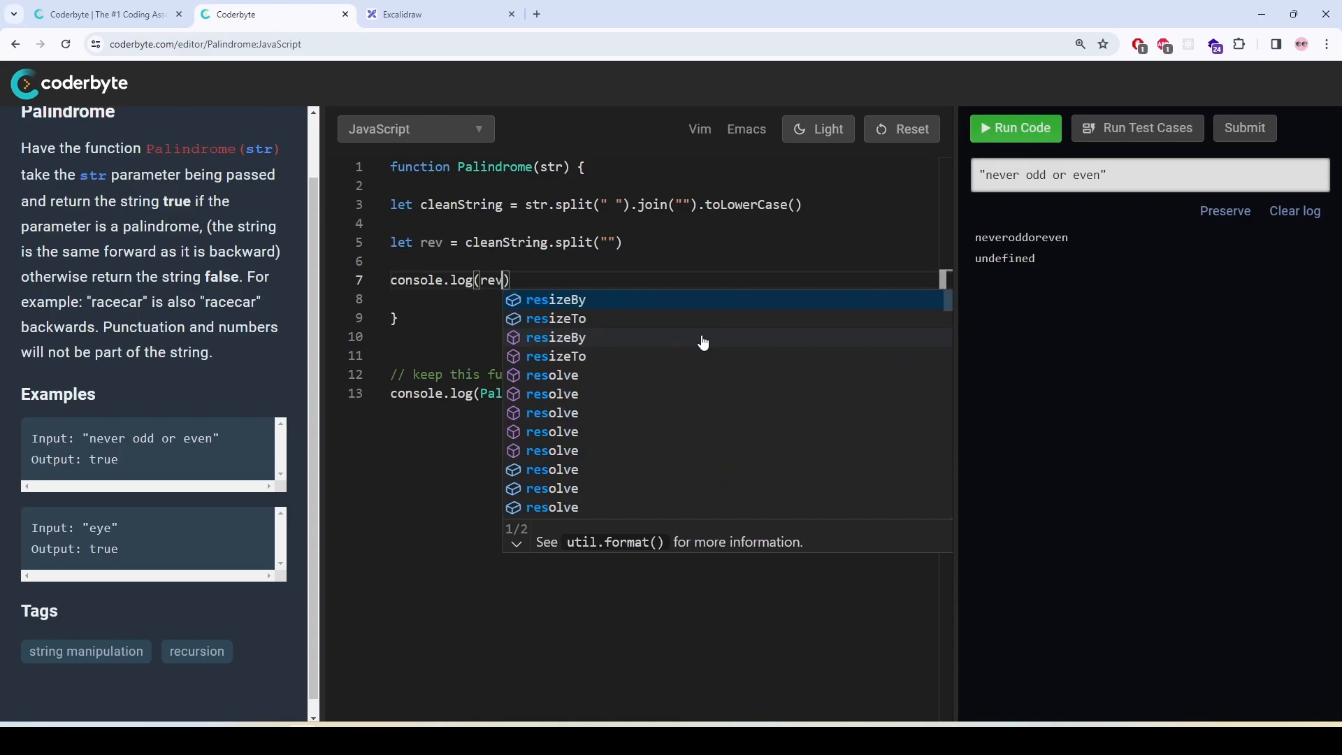
{"action": "left_click", "coordinate": [1015, 127]}
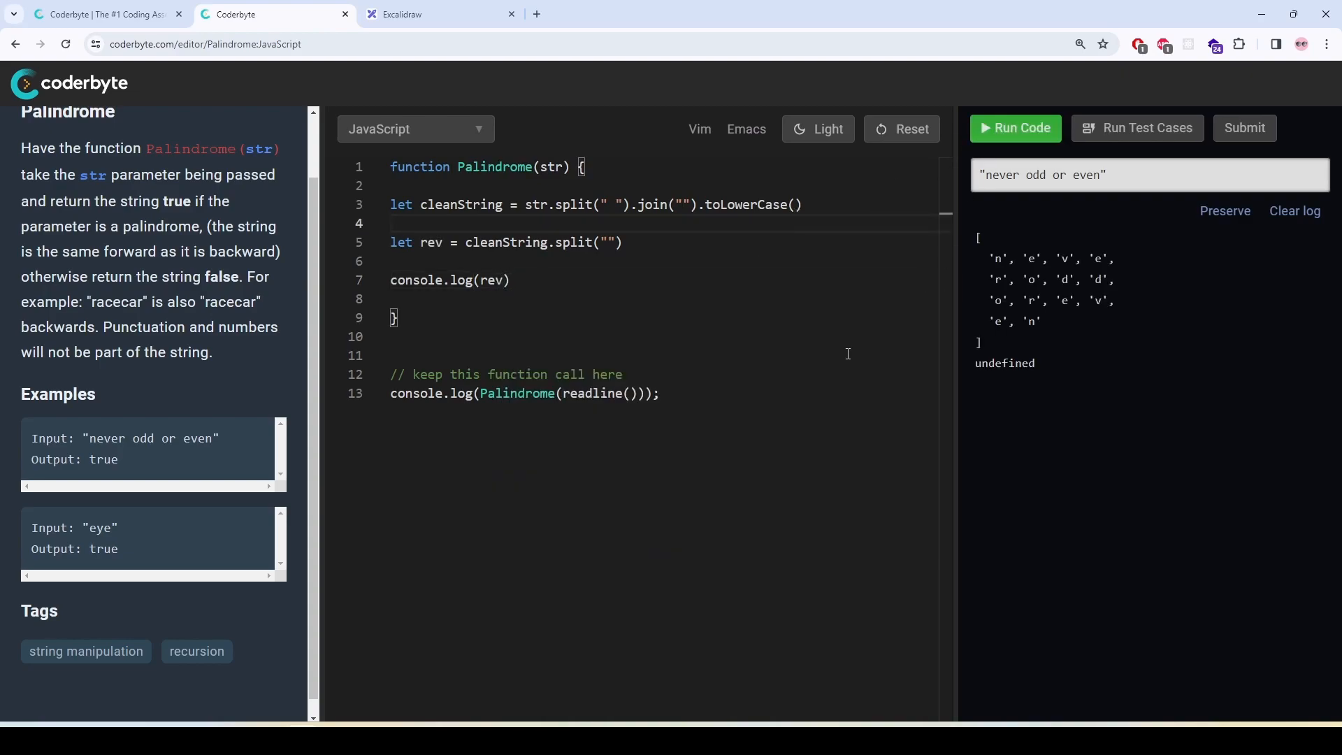
{"action": "mouse_move", "coordinate": [777, 270]}
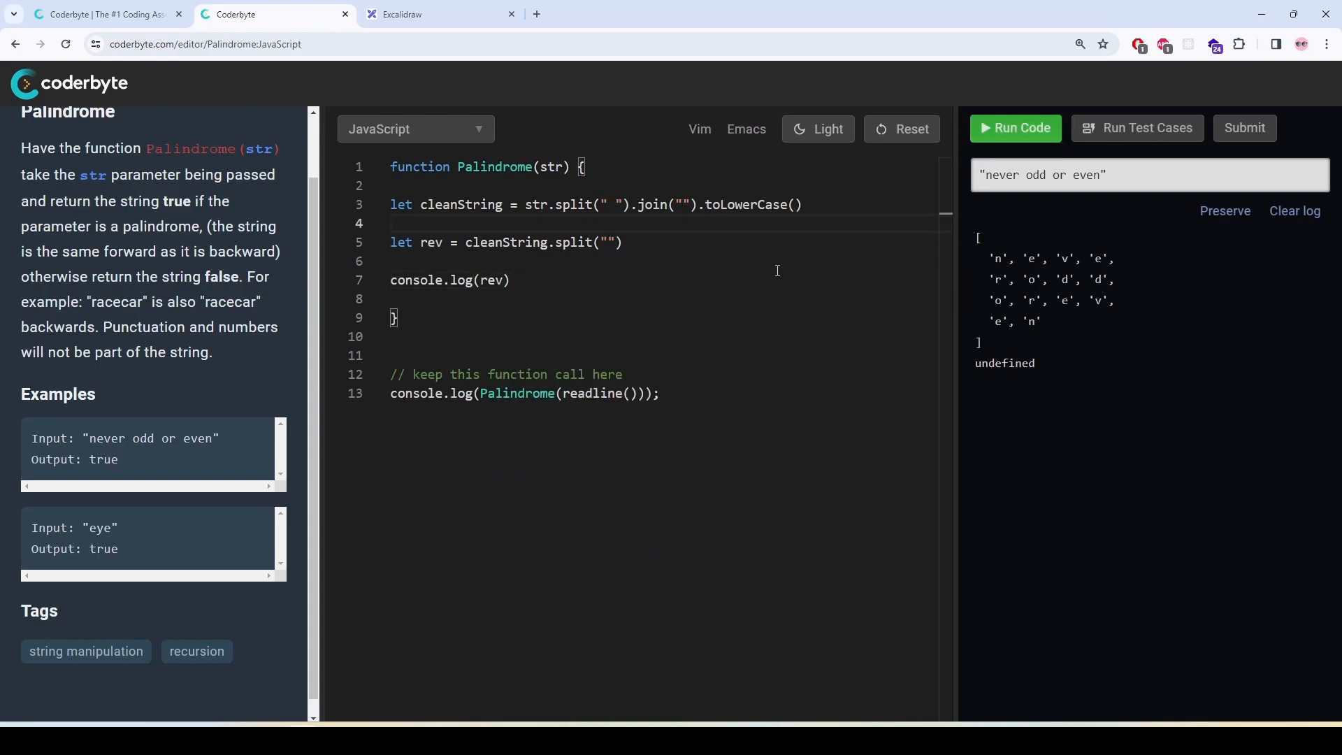
Step: Chain .reverse() and .join onto the rev assignment
{"action": "left_click_drag", "start_coordinate": [992, 256], "coordinate": [1052, 323]}
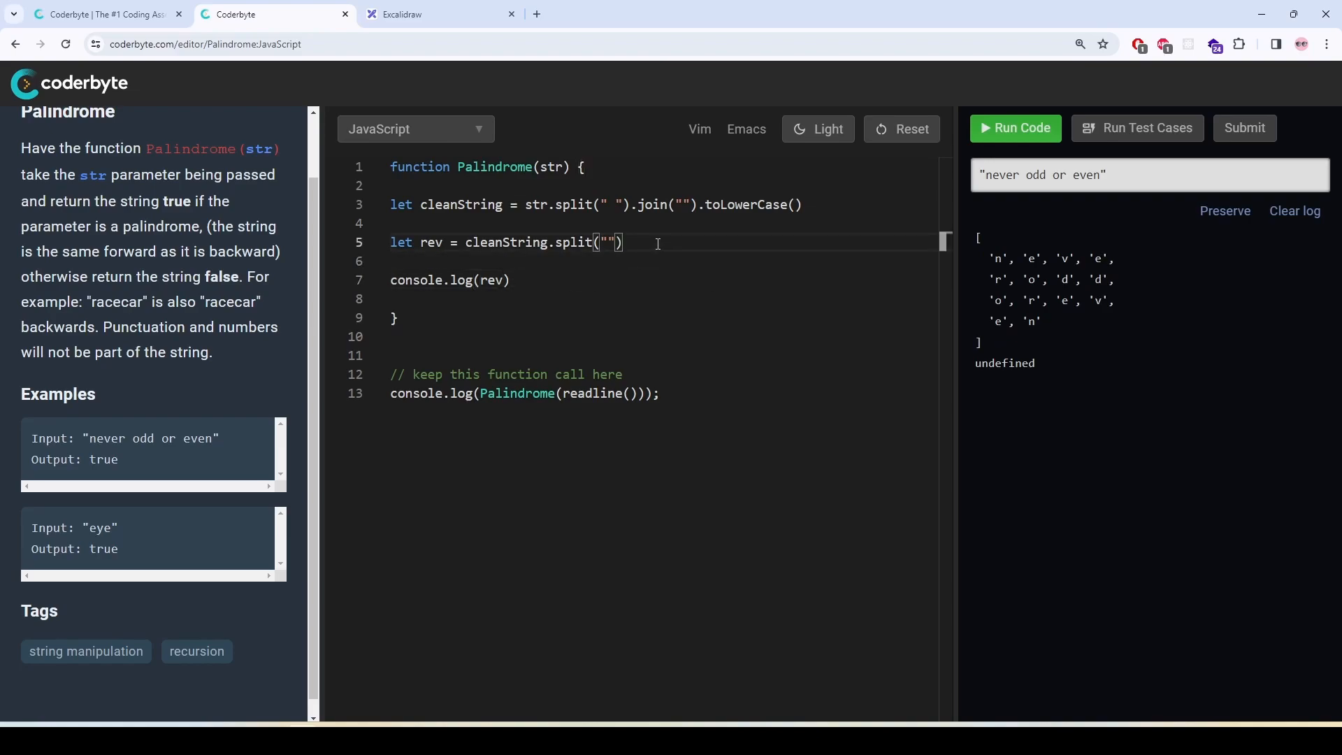
{"action": "type", "text": ".re"}
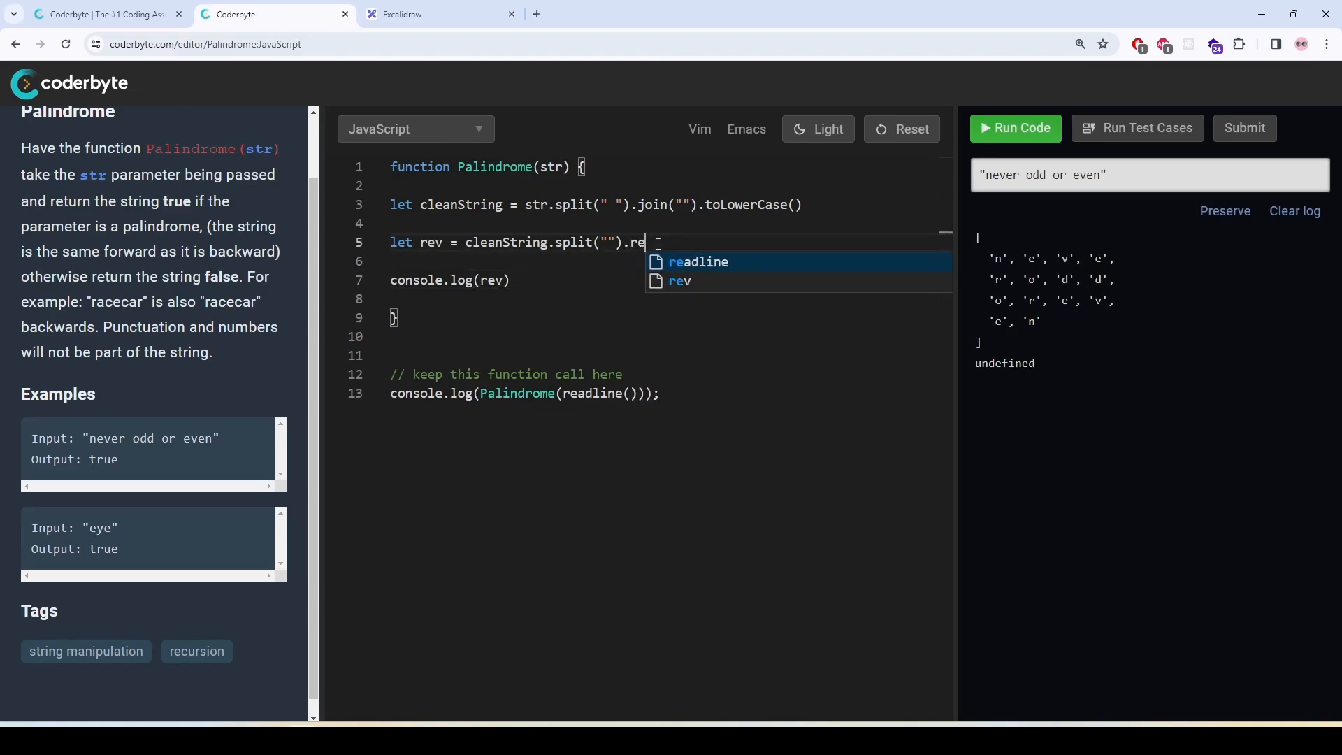
{"action": "type", "text": "verse()"}
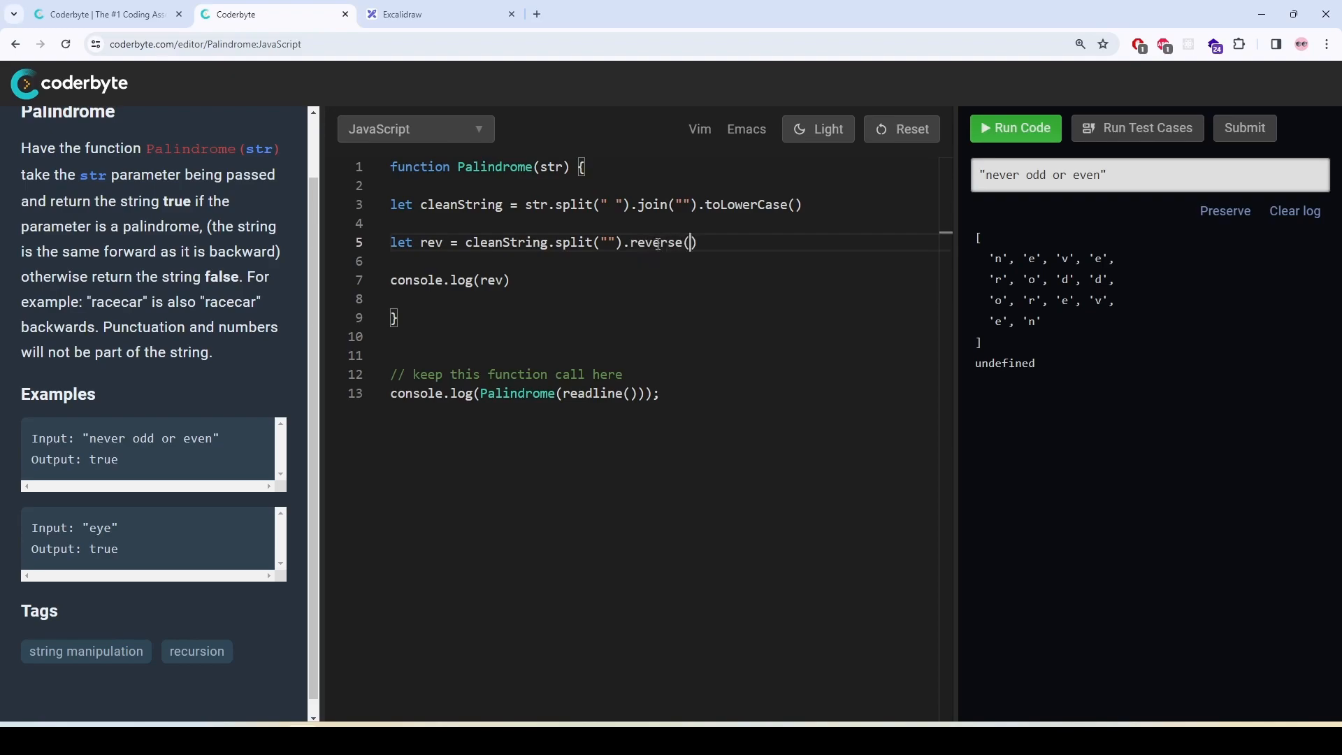
{"action": "mouse_move", "coordinate": [659, 243]}
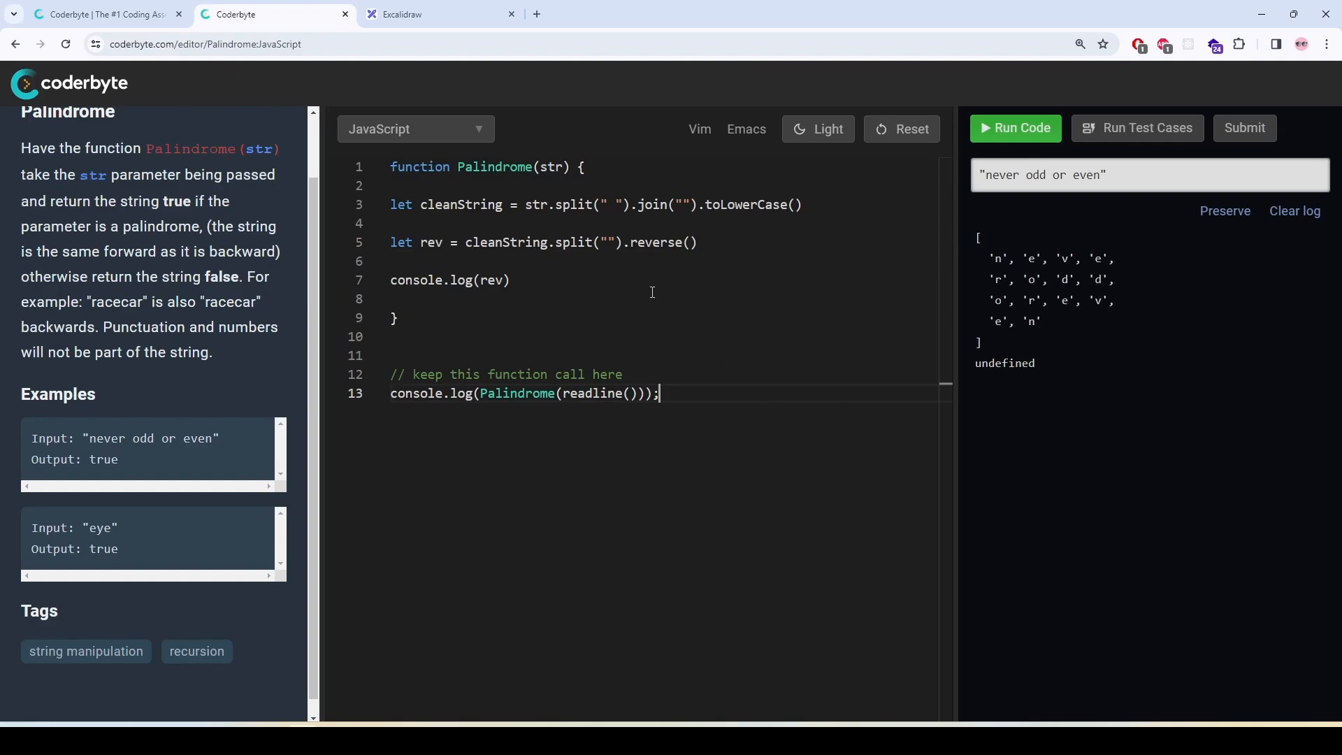
{"action": "type", "text": ".j"}
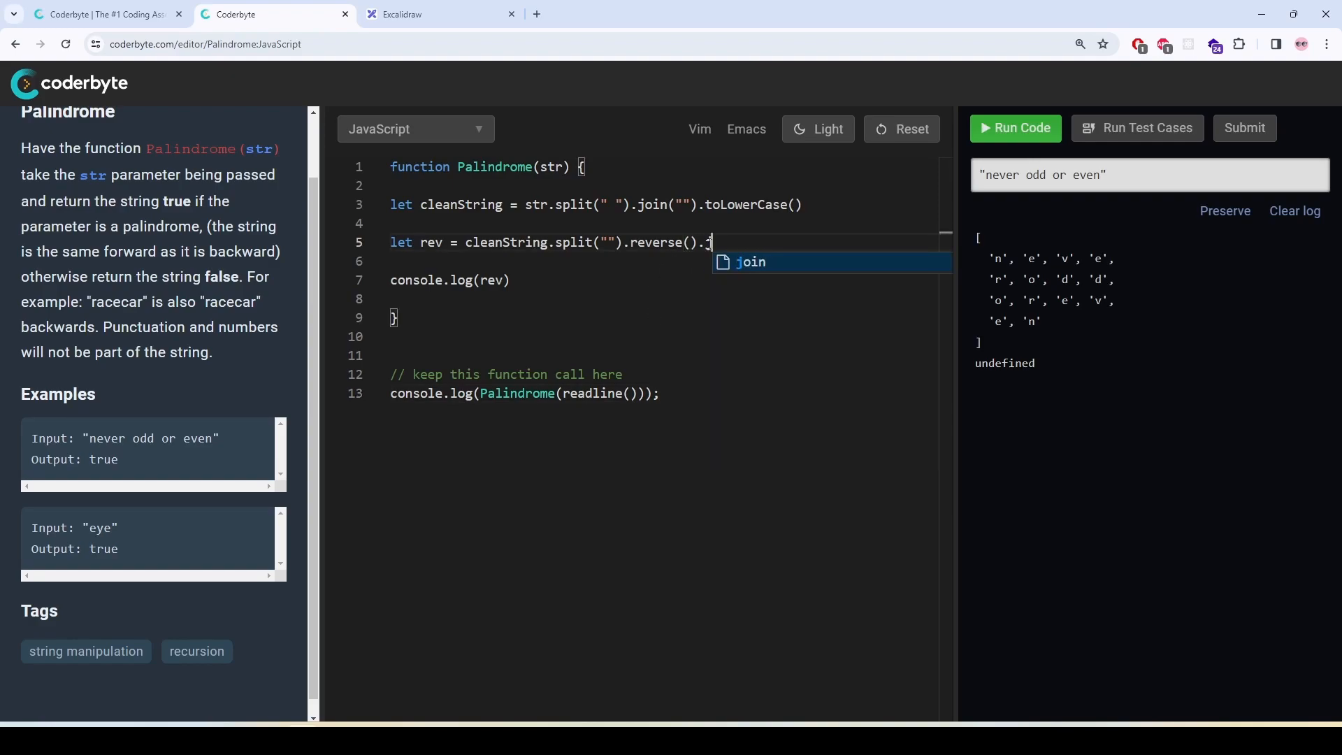
{"action": "type", "text": "oin(\""}
{"action": "type", "text": "return"}
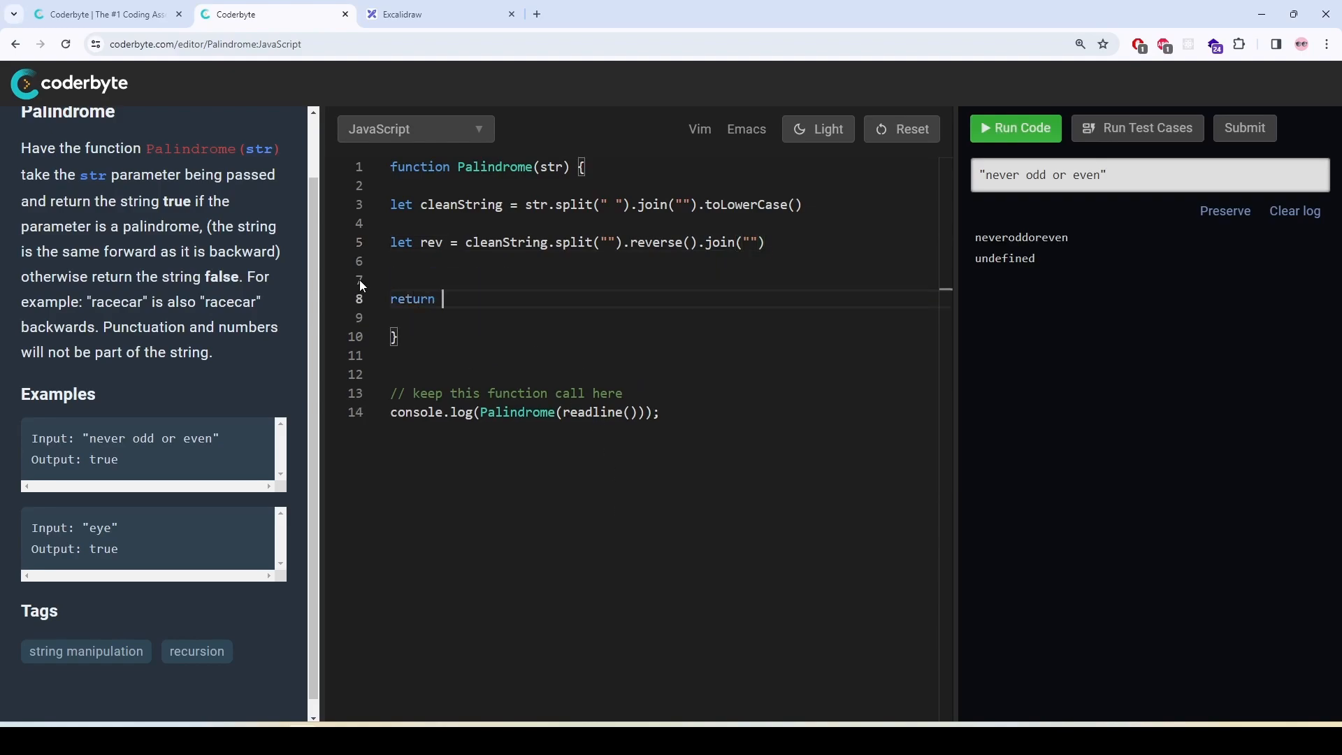
Step: Type return cleanString === rev; as the function's result
{"action": "type", "text": "cleanString"}
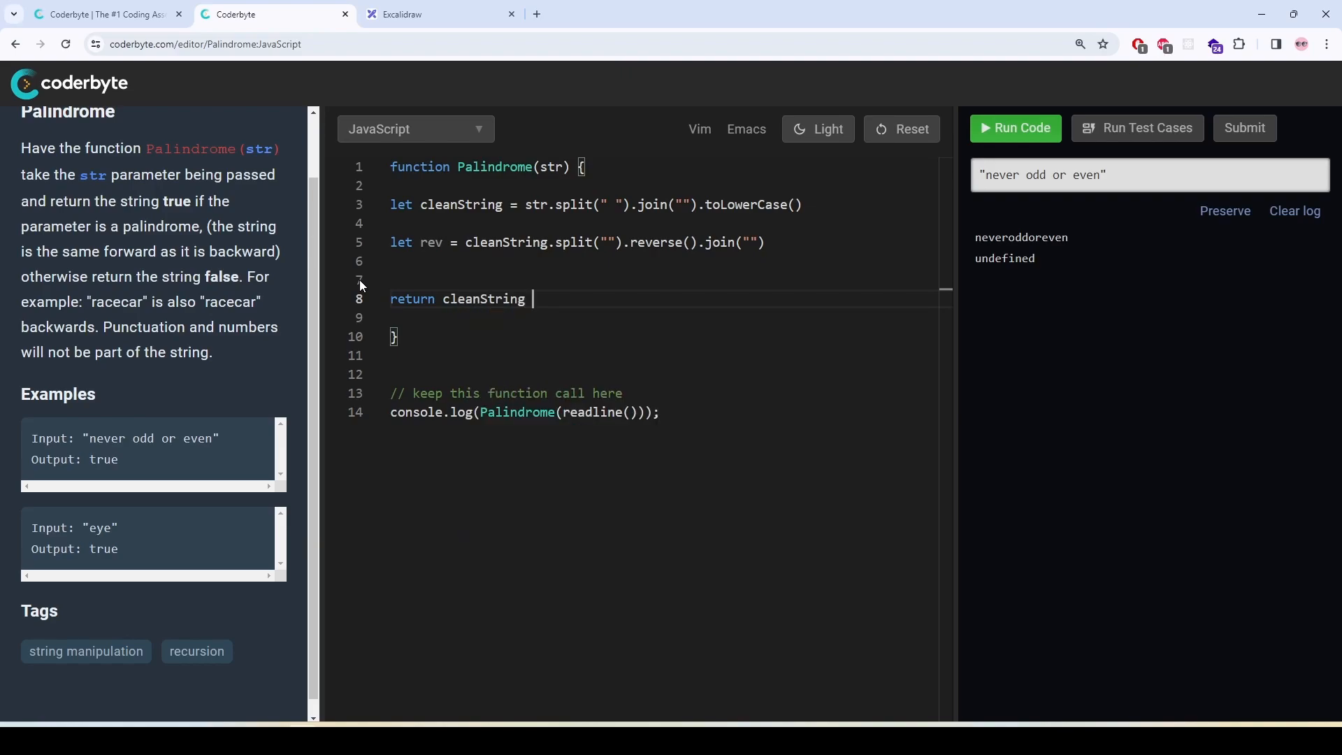
{"action": "type", "text": "==="}
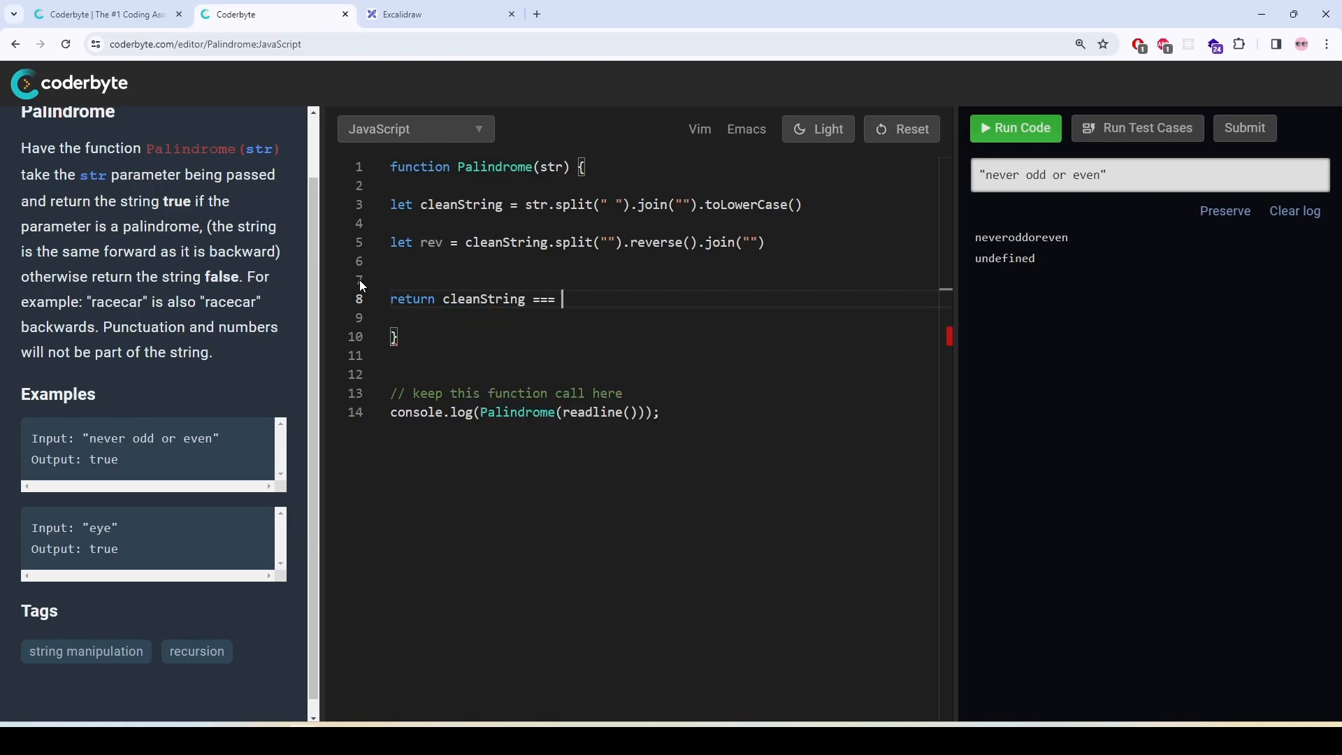
{"action": "type", "text": "rev;"}
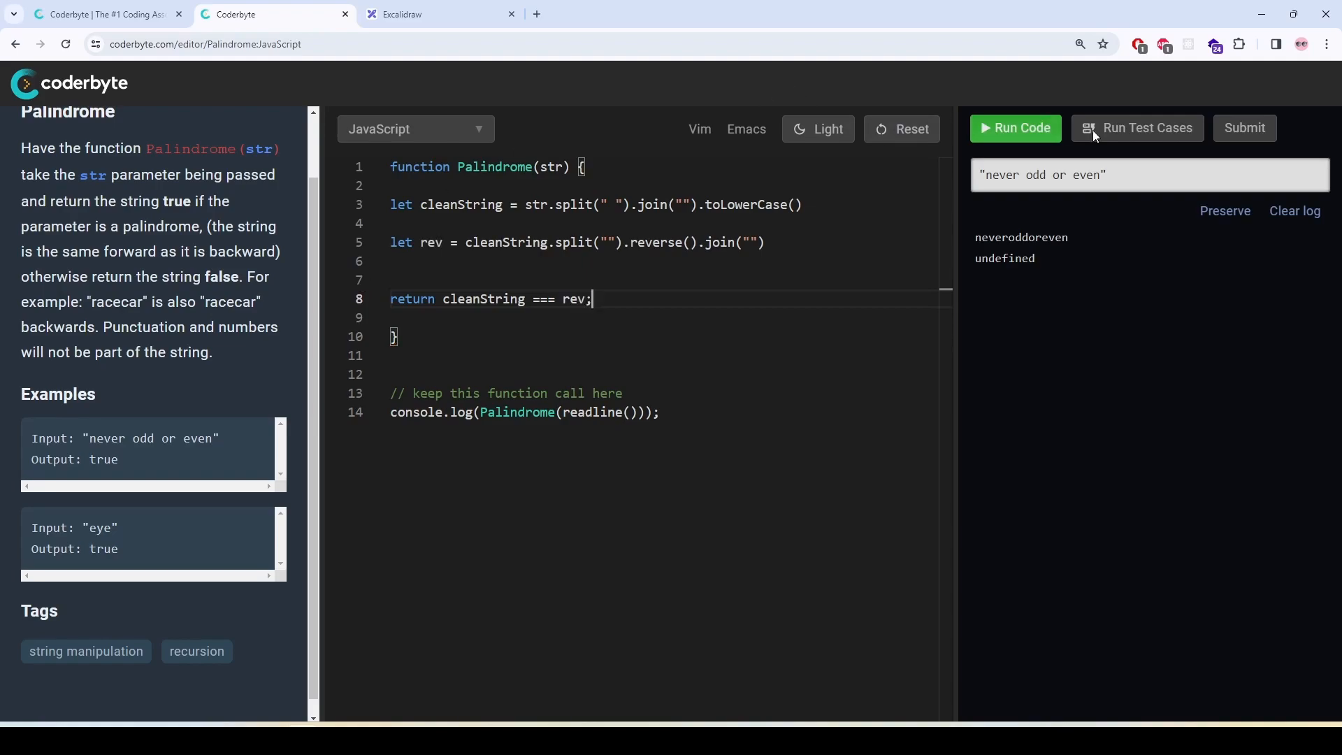
Step: Run the sample test cases, then submit and confirm the Palindrome solution
{"action": "left_click", "coordinate": [1146, 128]}
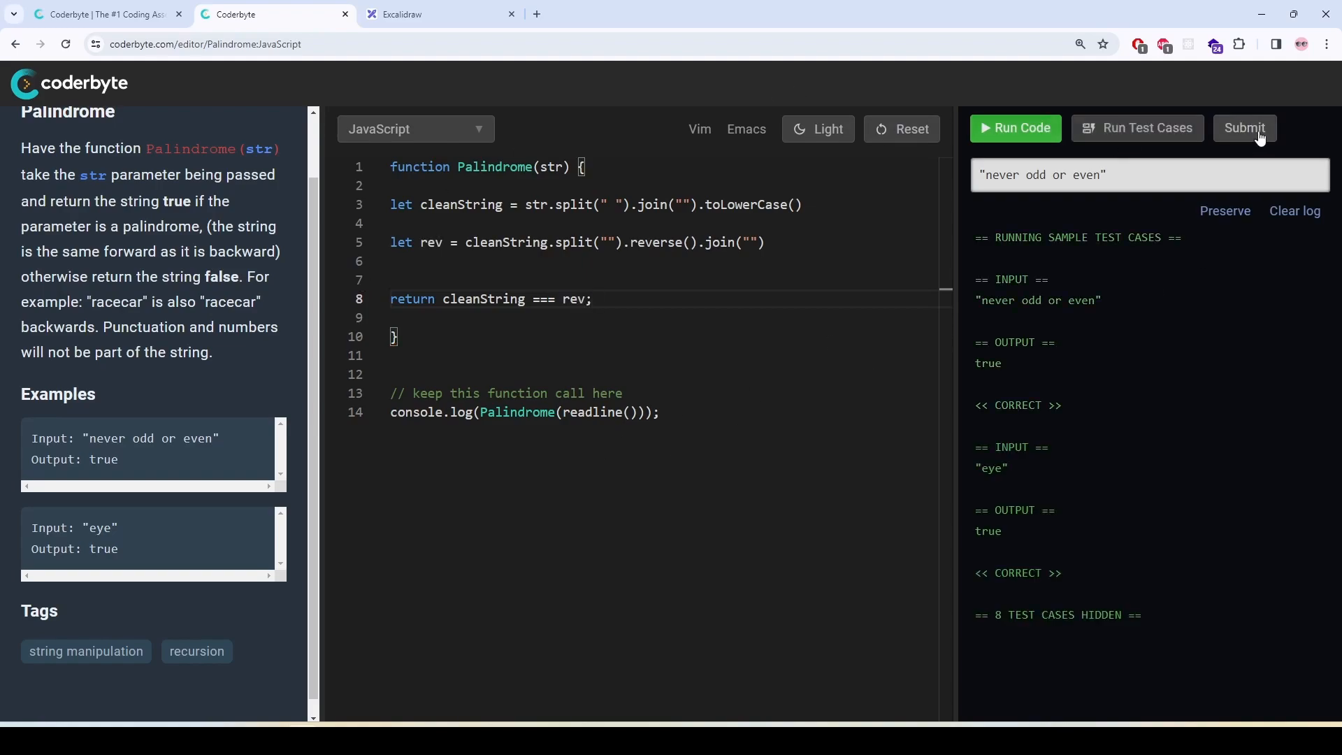
{"action": "left_click", "coordinate": [1244, 128]}
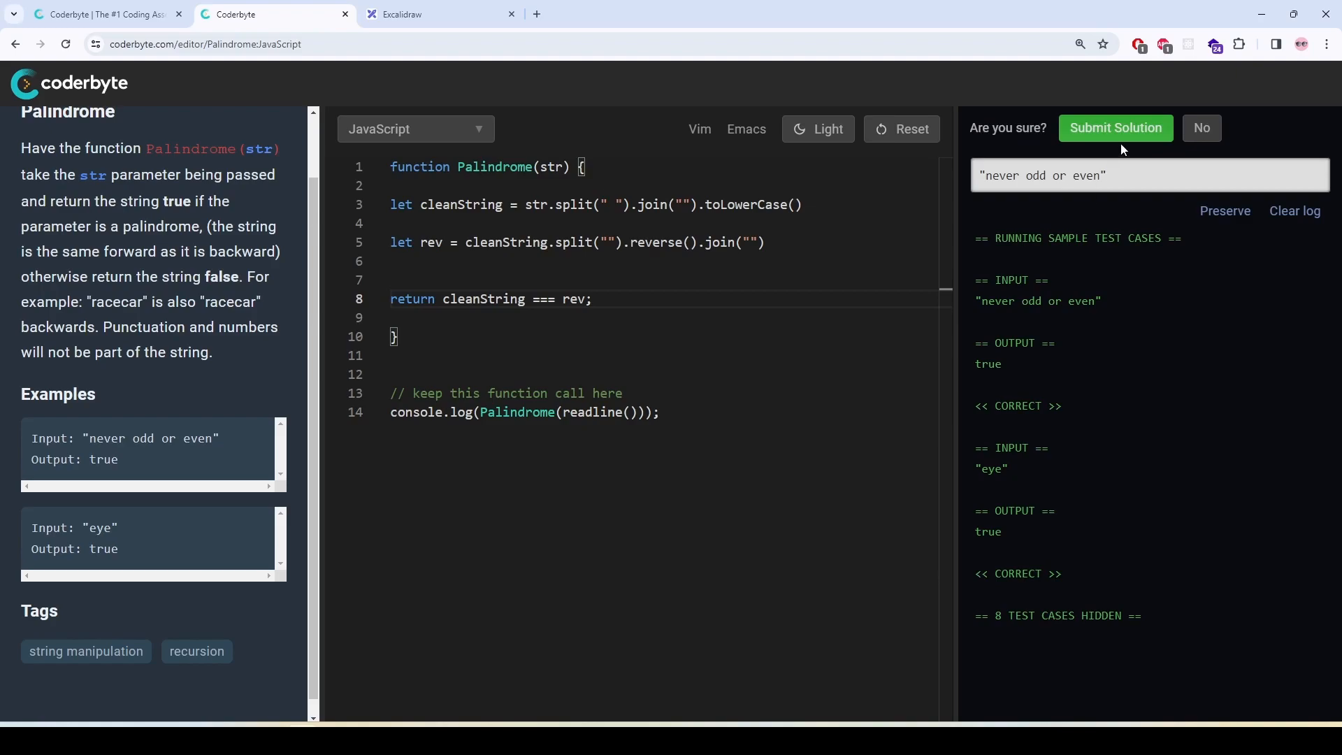
{"action": "left_click", "coordinate": [1115, 128]}
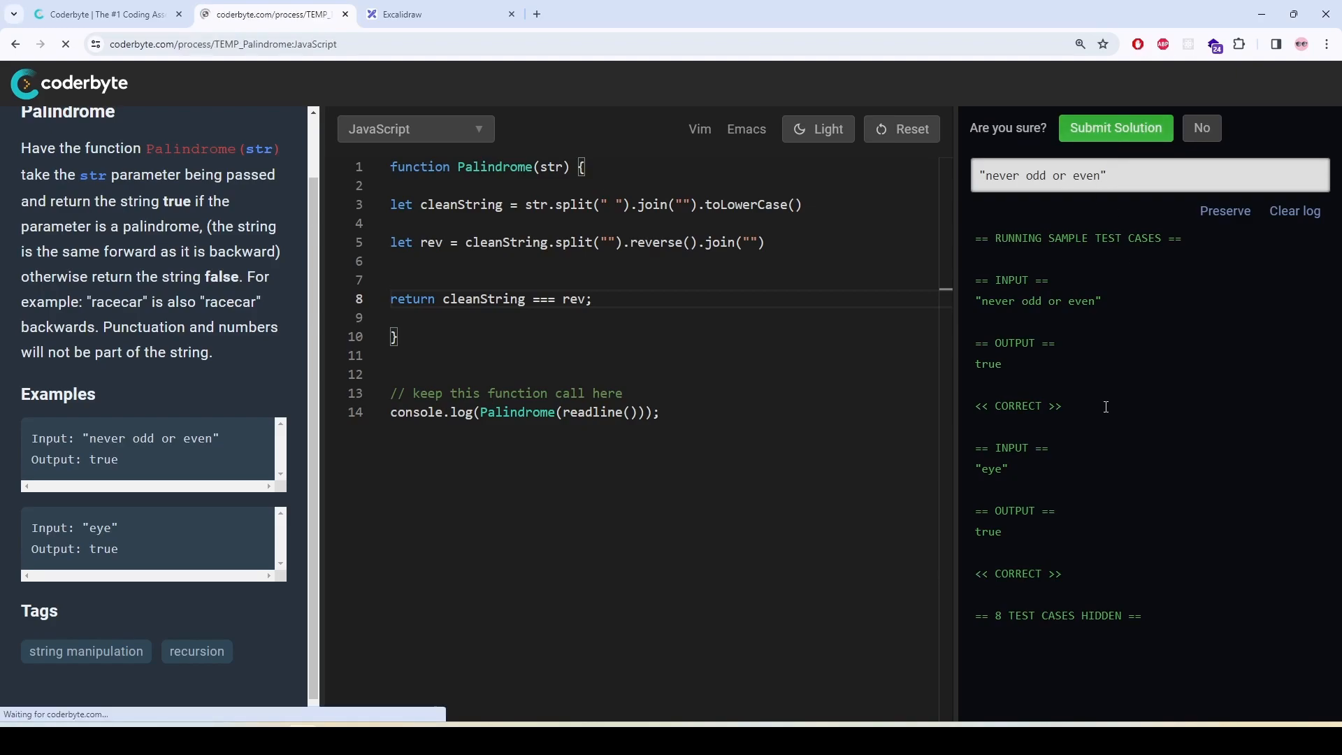
{"action": "left_click", "coordinate": [1115, 128]}
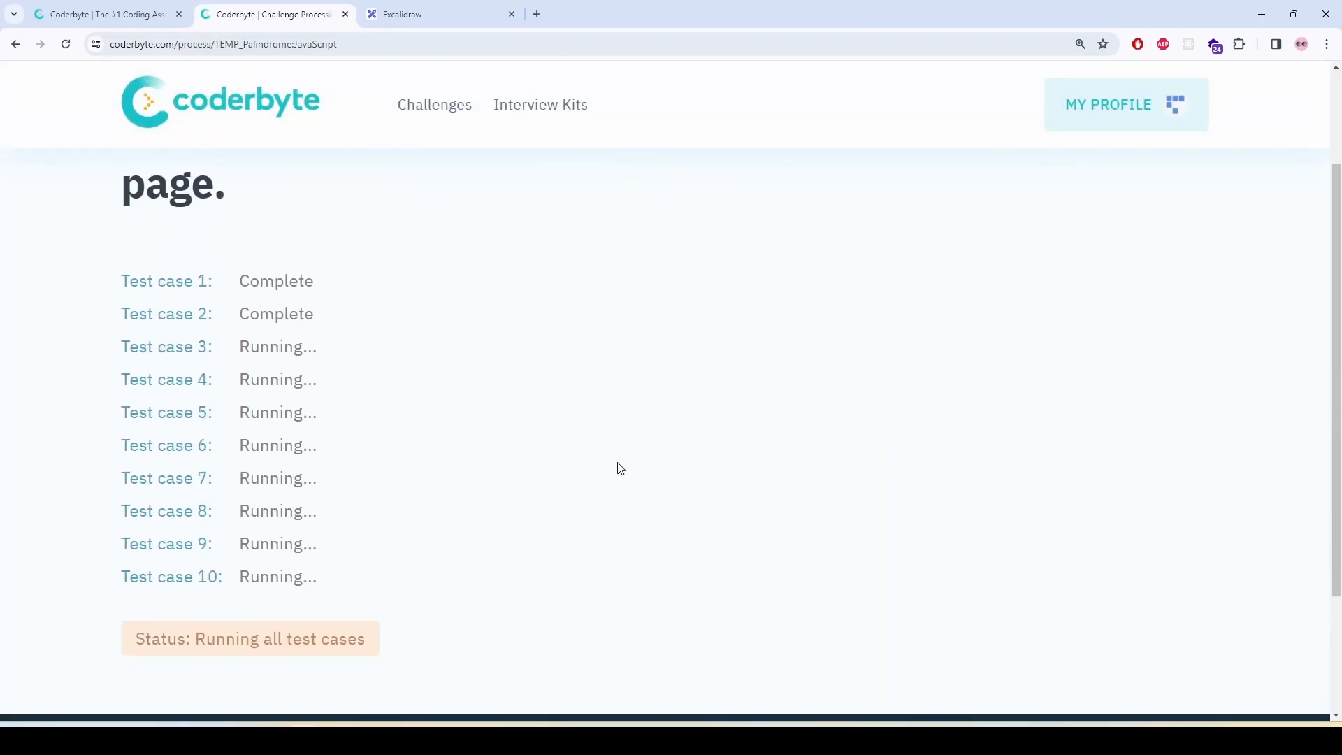